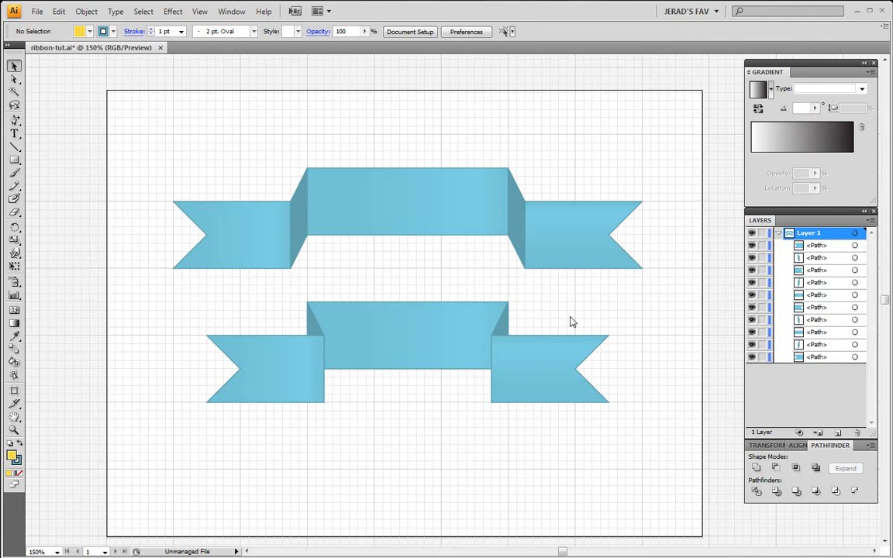
pyautogui.moveTo(456, 346)
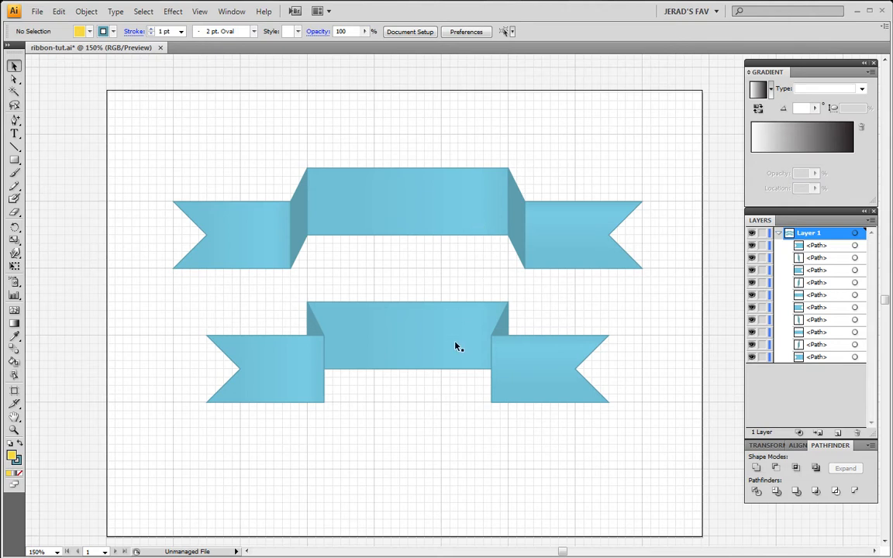
pyautogui.moveTo(477, 307)
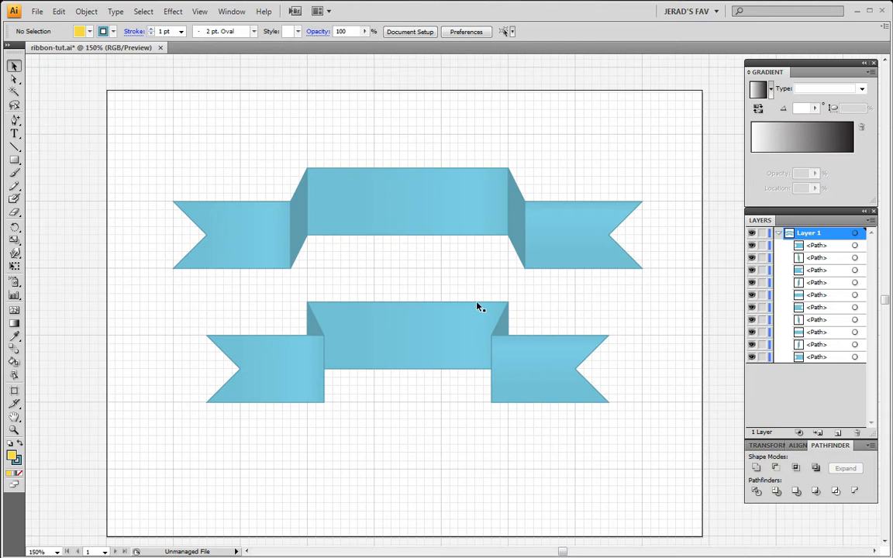
pyautogui.moveTo(591, 310)
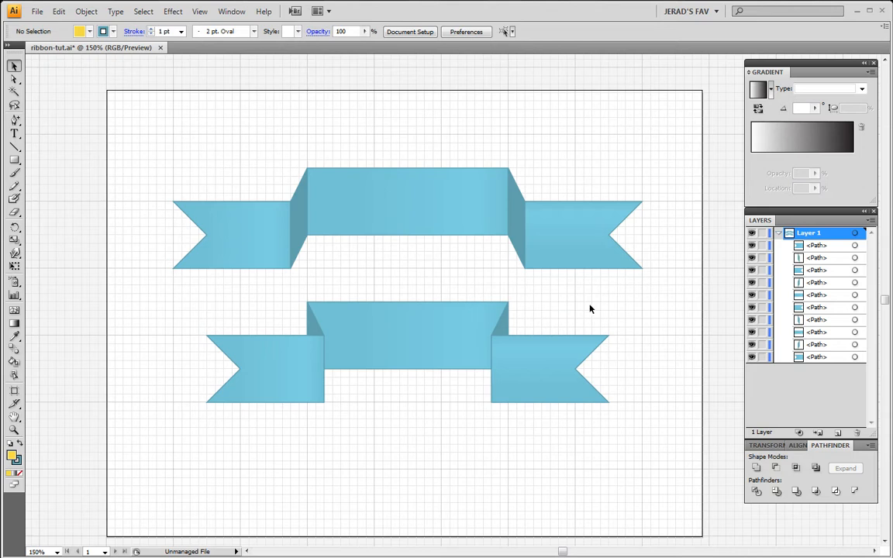
pyautogui.moveTo(326, 195)
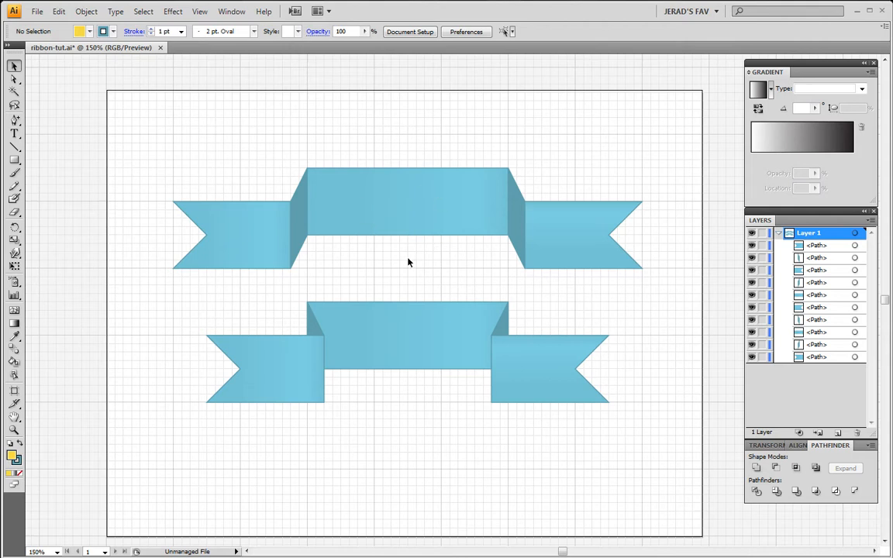
pyautogui.moveTo(479, 268)
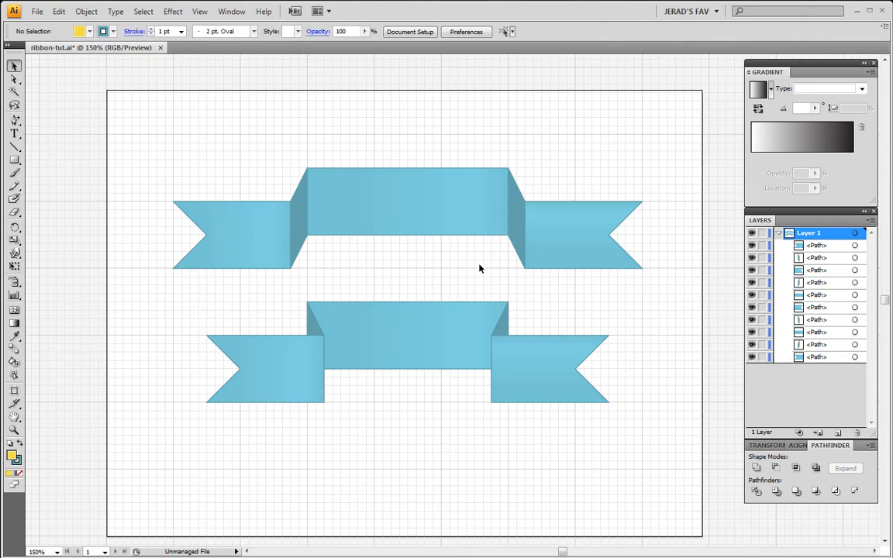
pyautogui.moveTo(550, 321)
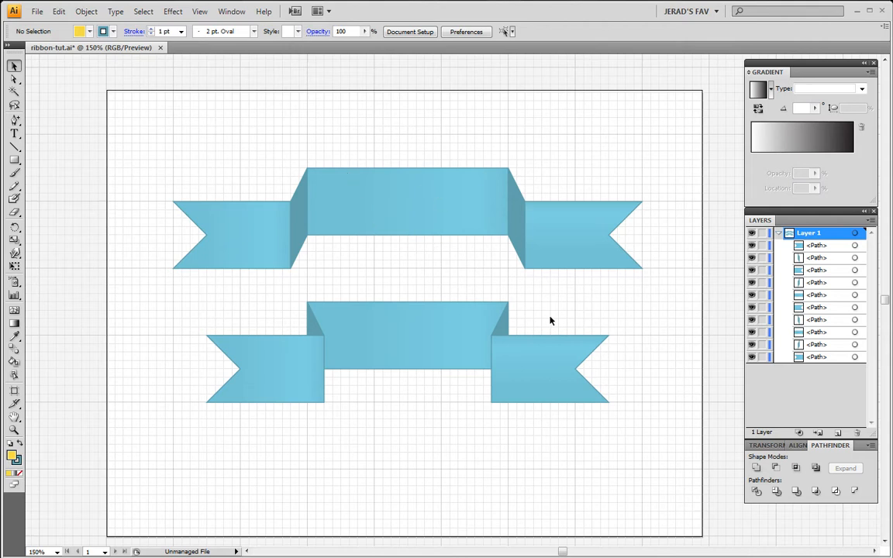
pyautogui.moveTo(586, 331)
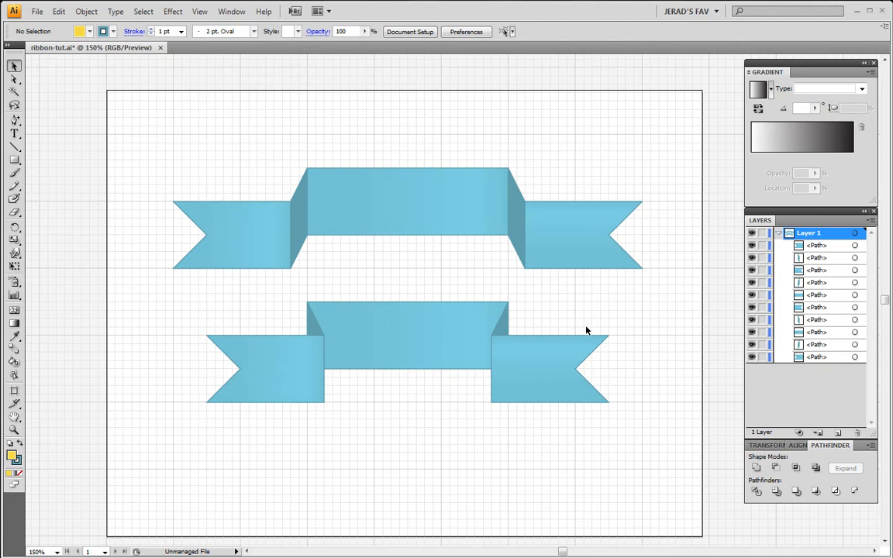
pyautogui.moveTo(310, 369)
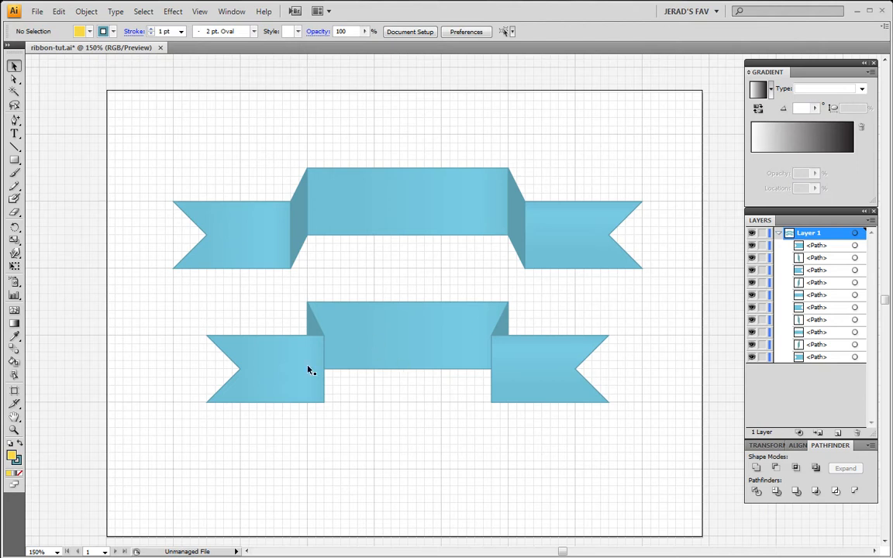
pyautogui.moveTo(386, 376)
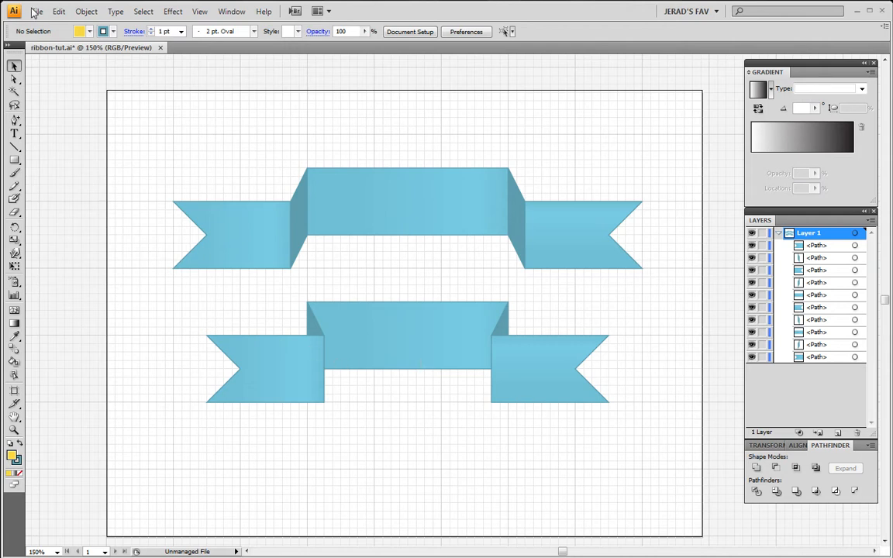
# Step: Create a new blank 640 by 480 pixel document
pyautogui.click(37, 10)
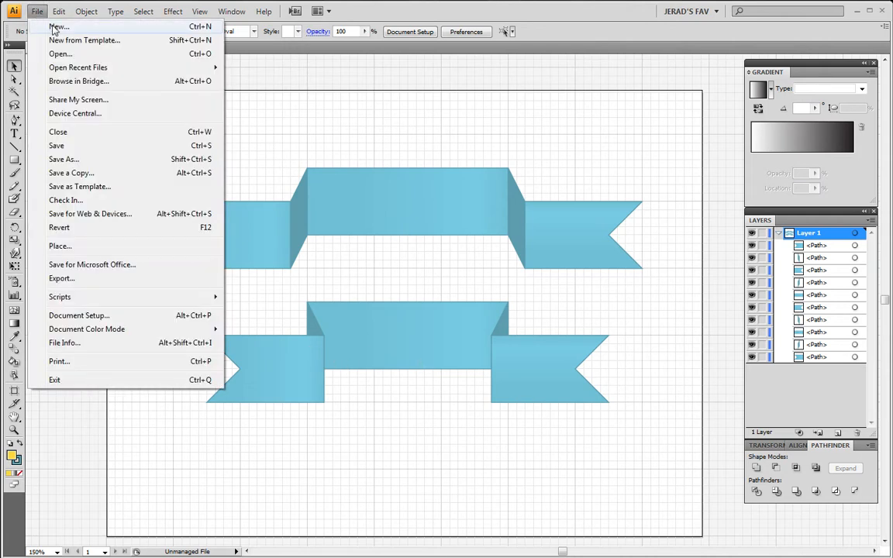
pyautogui.click(59, 26)
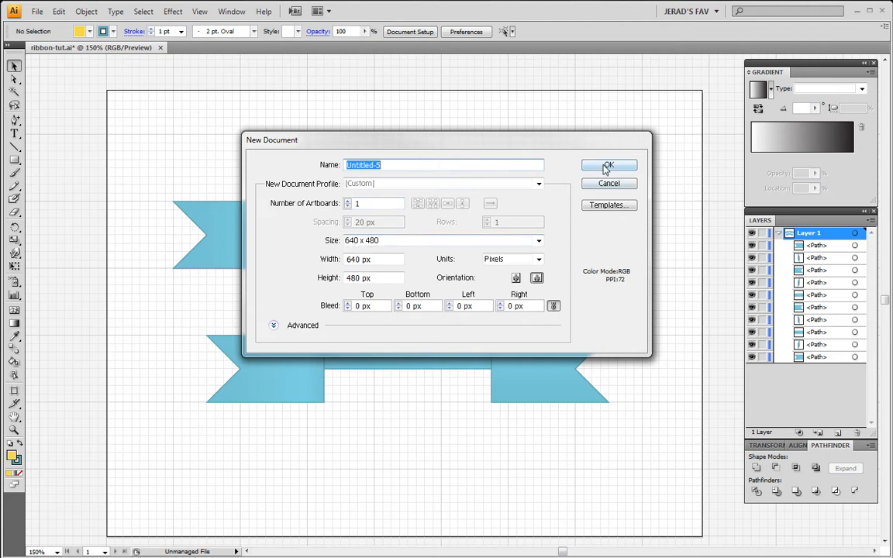
pyautogui.click(609, 164)
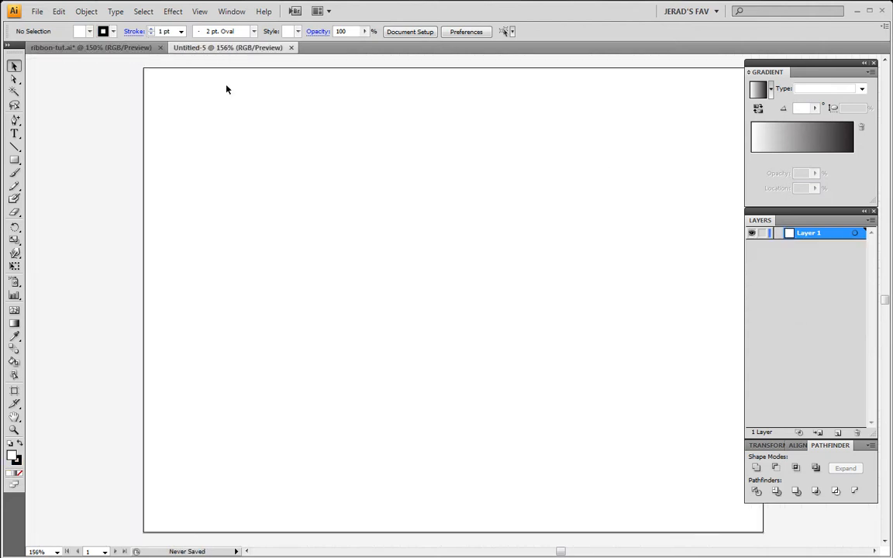
# Step: Show the grid across the artboard
pyautogui.click(198, 11)
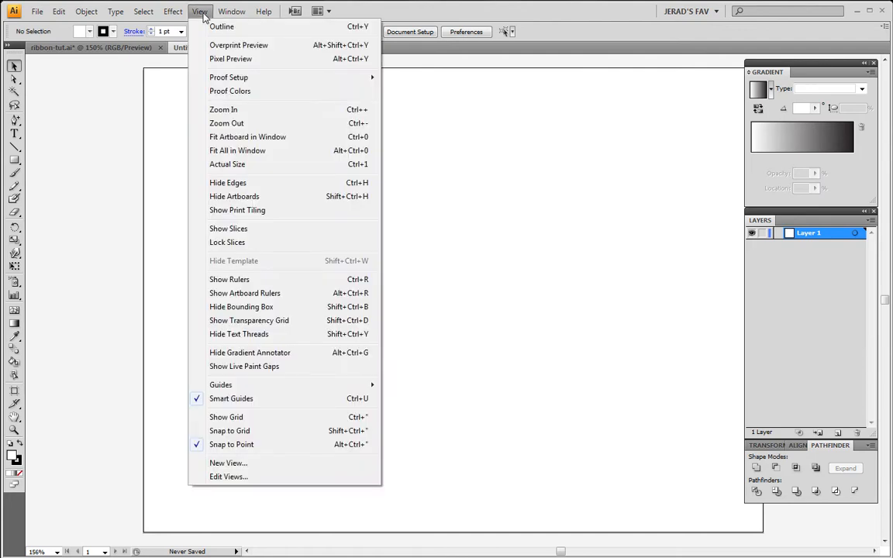
pyautogui.moveTo(310, 417)
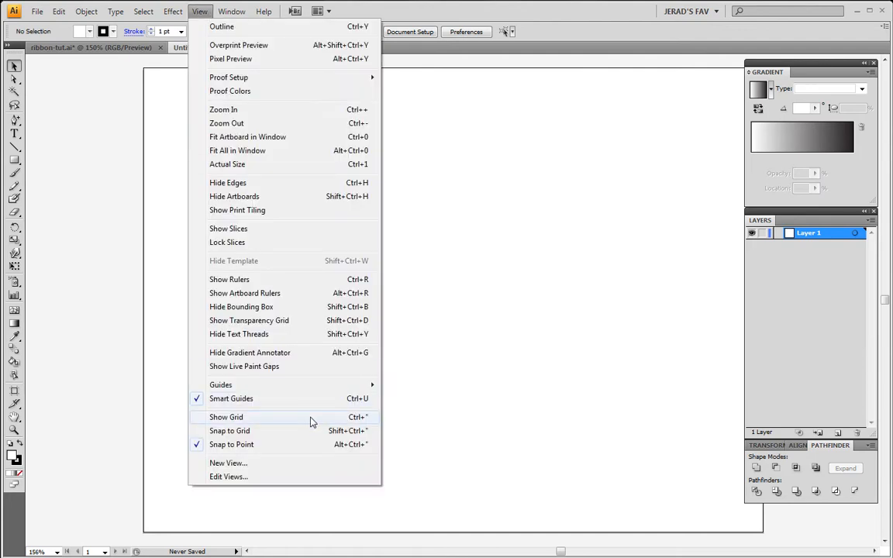
pyautogui.click(227, 417)
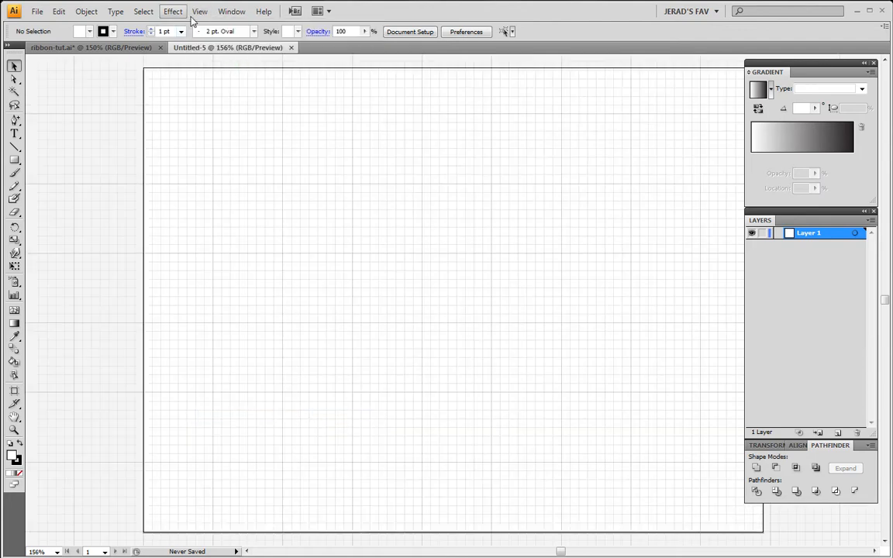
pyautogui.click(199, 11)
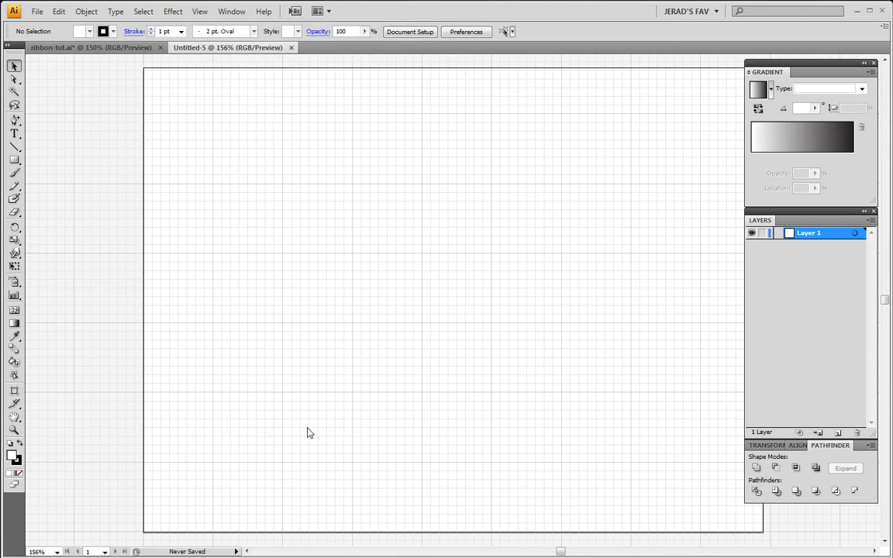
pyautogui.moveTo(457, 254)
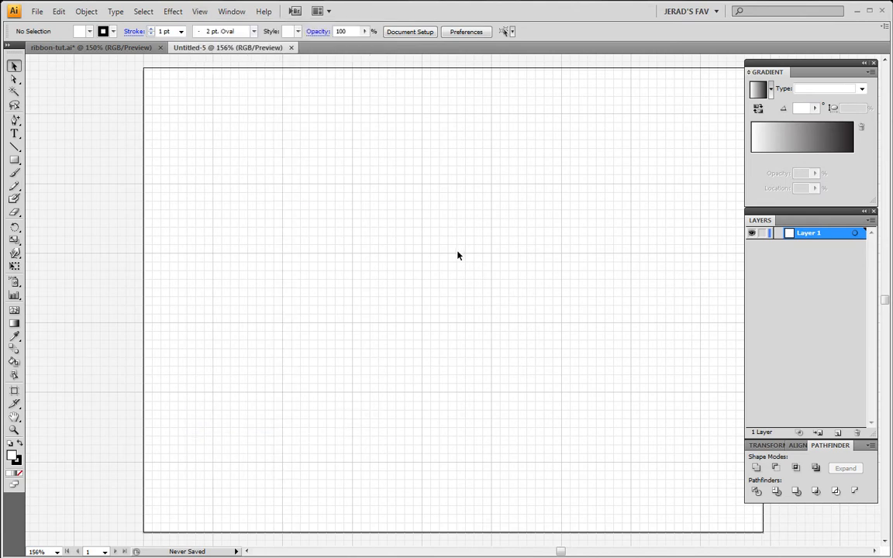
pyautogui.moveTo(524, 256)
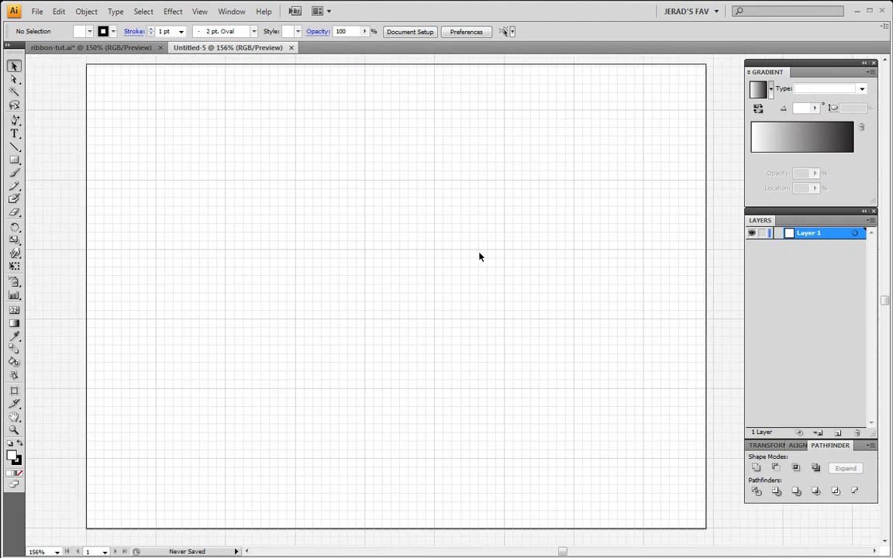
# Step: Draw a wide rectangle, about 144 by 72 px, in the upper left of the artboard
pyautogui.click(14, 160)
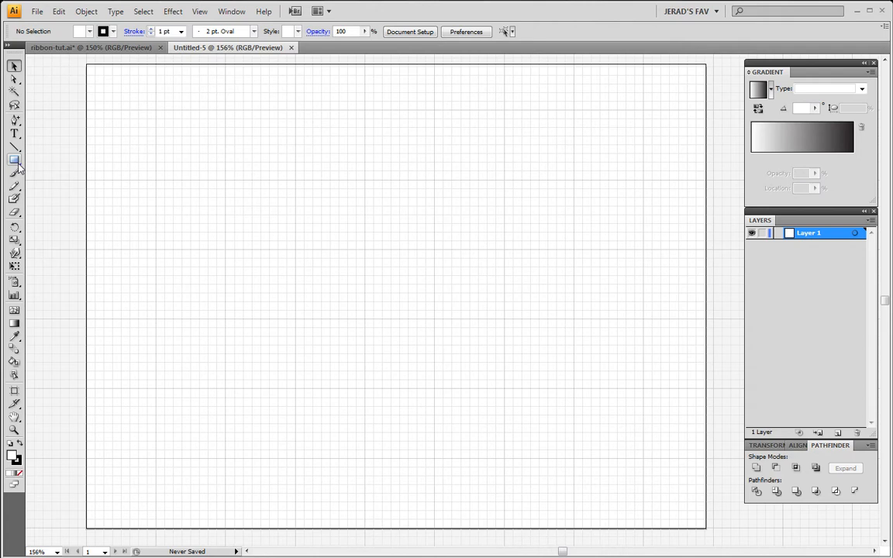
pyautogui.click(14, 159)
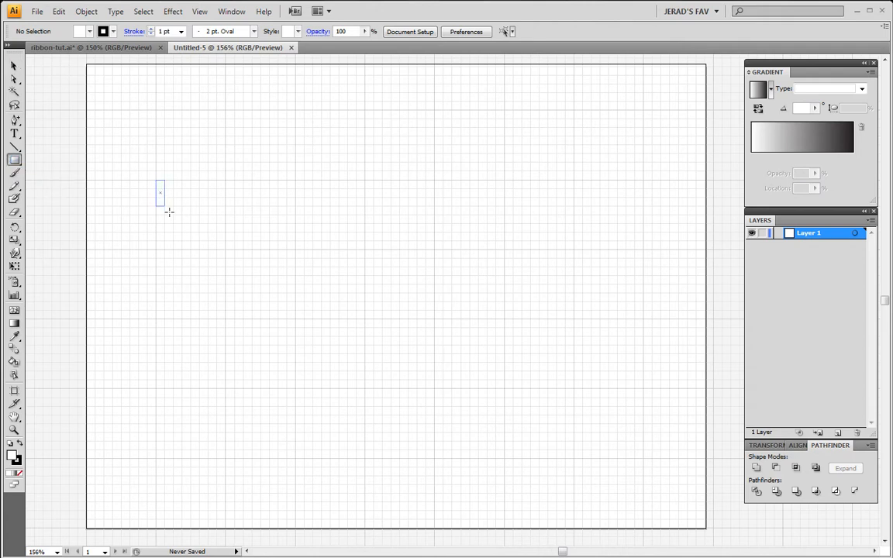
pyautogui.moveTo(158, 179); pyautogui.dragTo(230, 249)
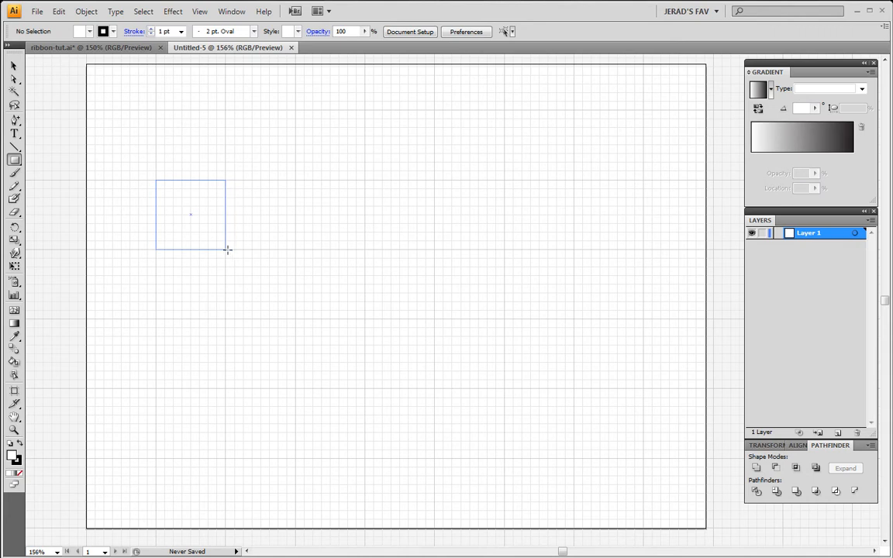
pyautogui.moveTo(226, 250); pyautogui.dragTo(300, 251)
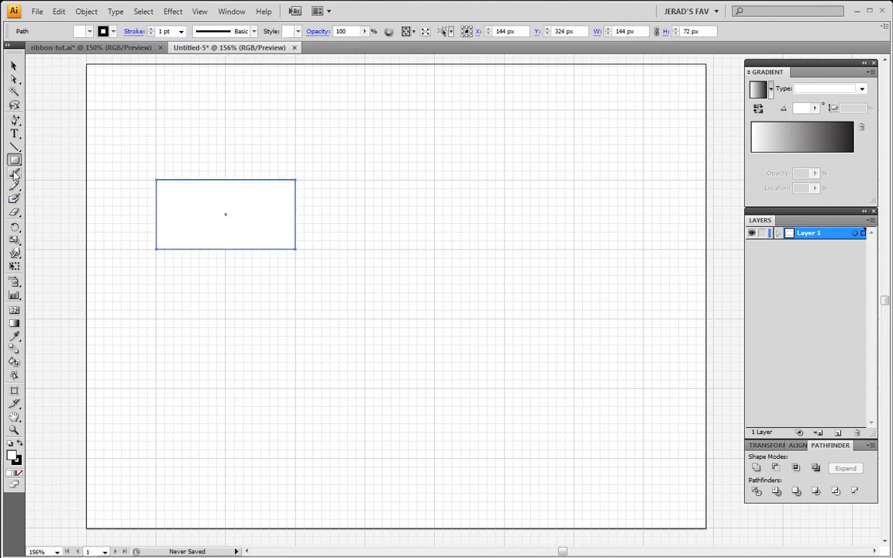
# Step: Drag the left edge's middle anchor inward to notch the rectangle into a banner tail
pyautogui.click(13, 120)
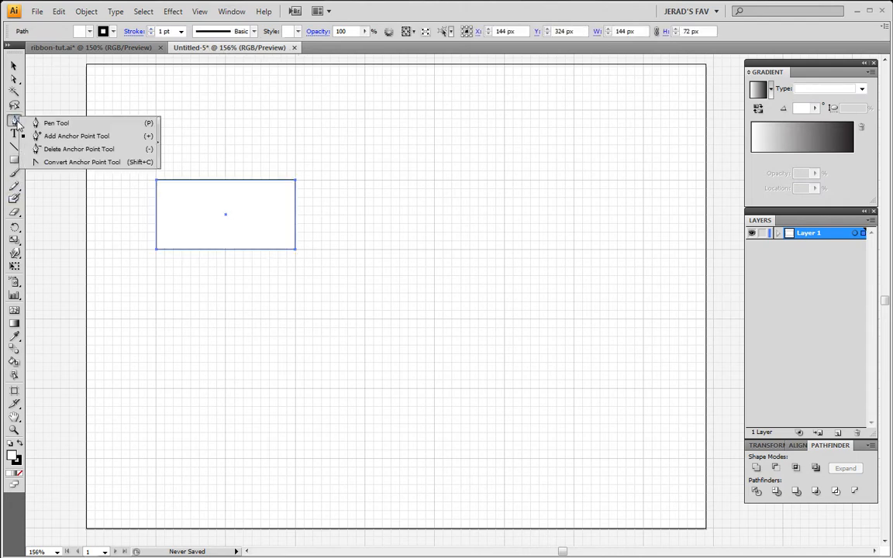
pyautogui.moveTo(63, 145)
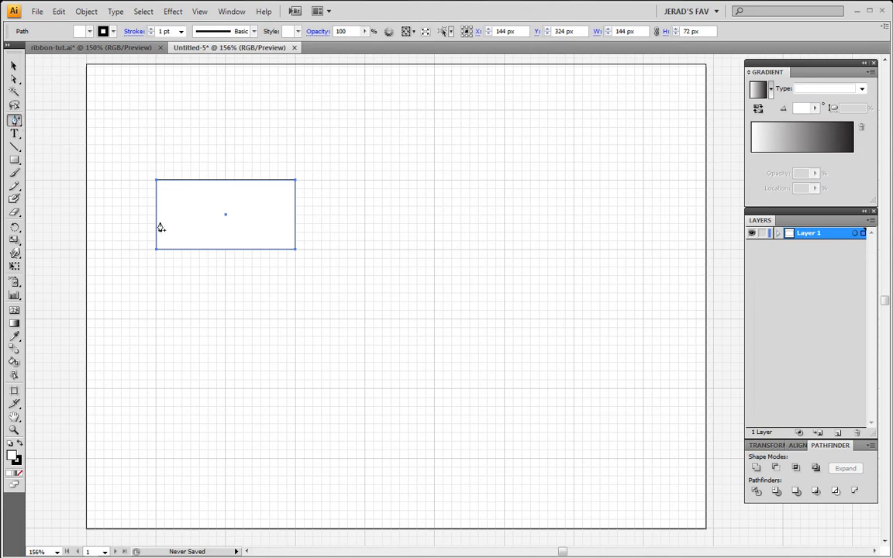
pyautogui.moveTo(158, 222)
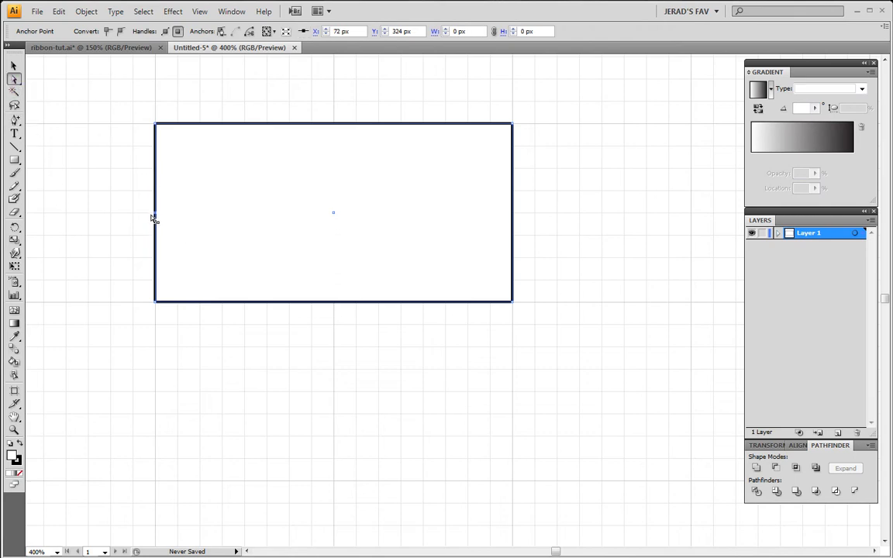
pyautogui.moveTo(149, 193)
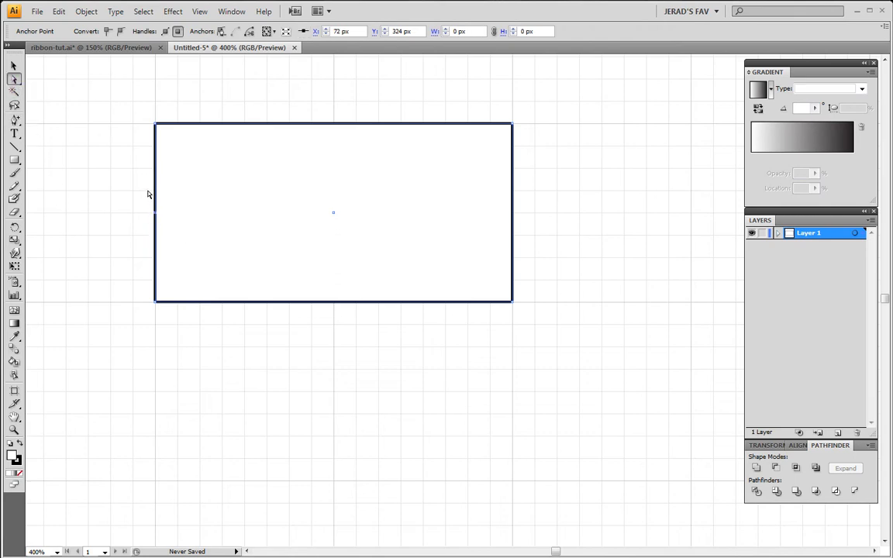
pyautogui.moveTo(146, 131)
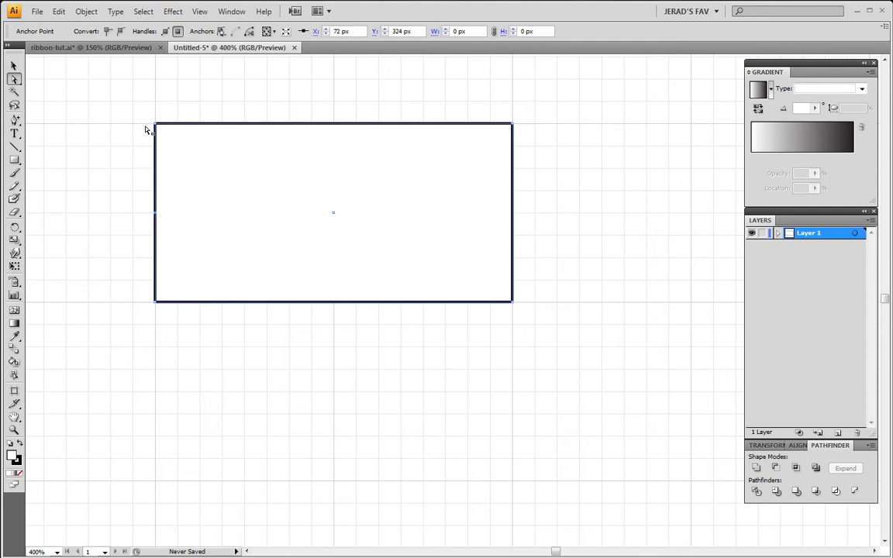
pyautogui.moveTo(142, 264)
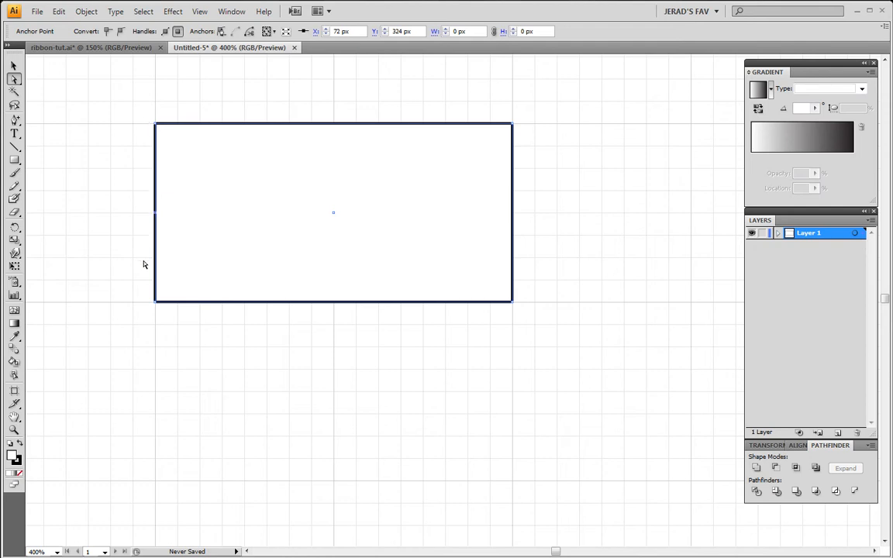
pyautogui.moveTo(156, 218)
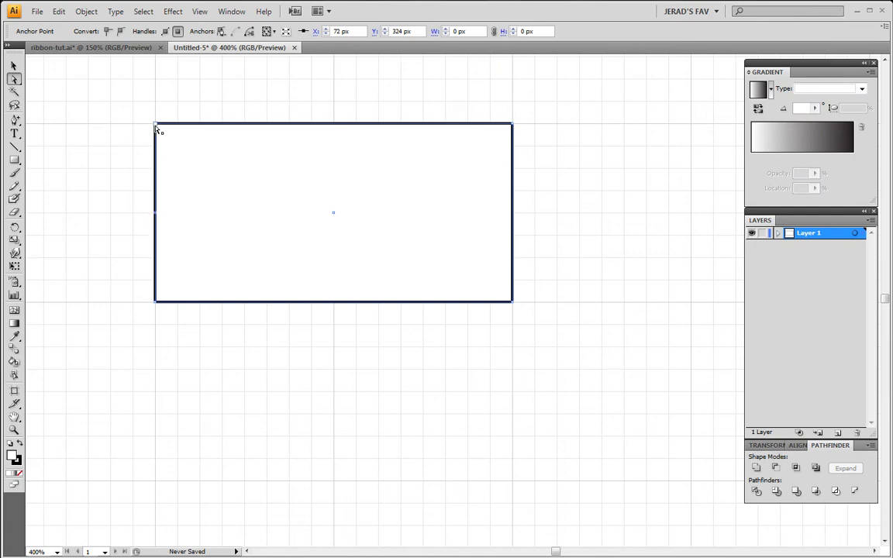
pyautogui.moveTo(157, 310)
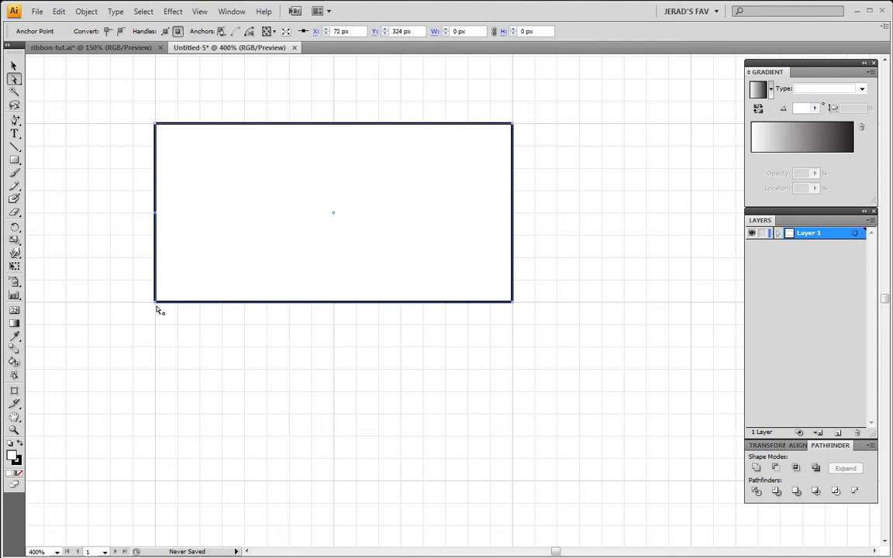
pyautogui.moveTo(186, 310)
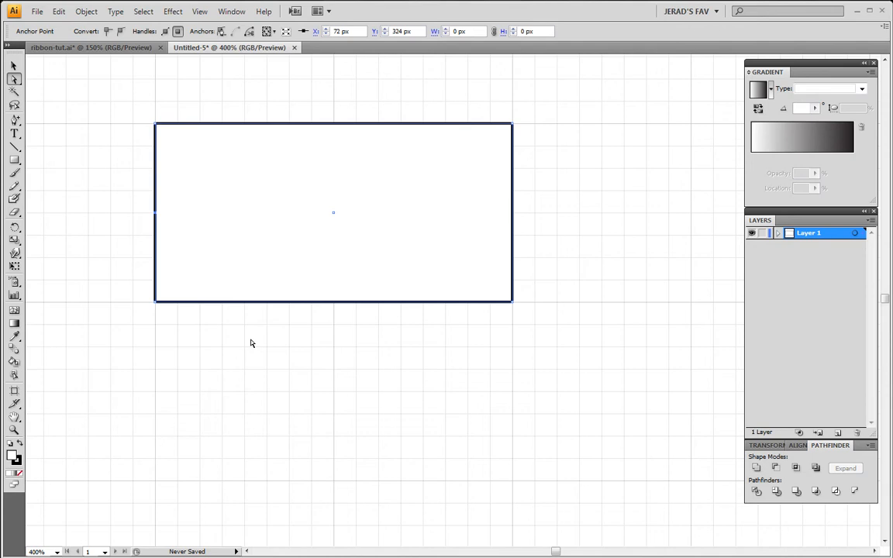
pyautogui.moveTo(155, 213); pyautogui.dragTo(179, 213)
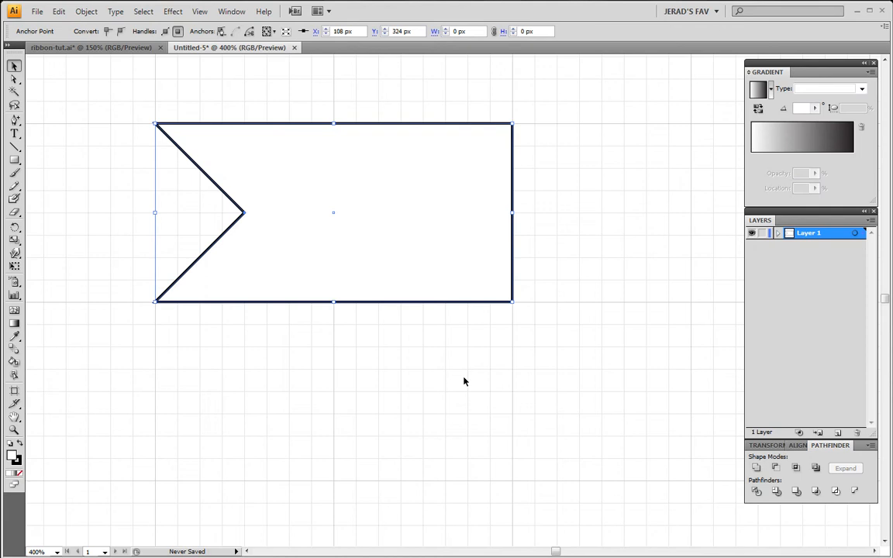
pyautogui.moveTo(385, 303)
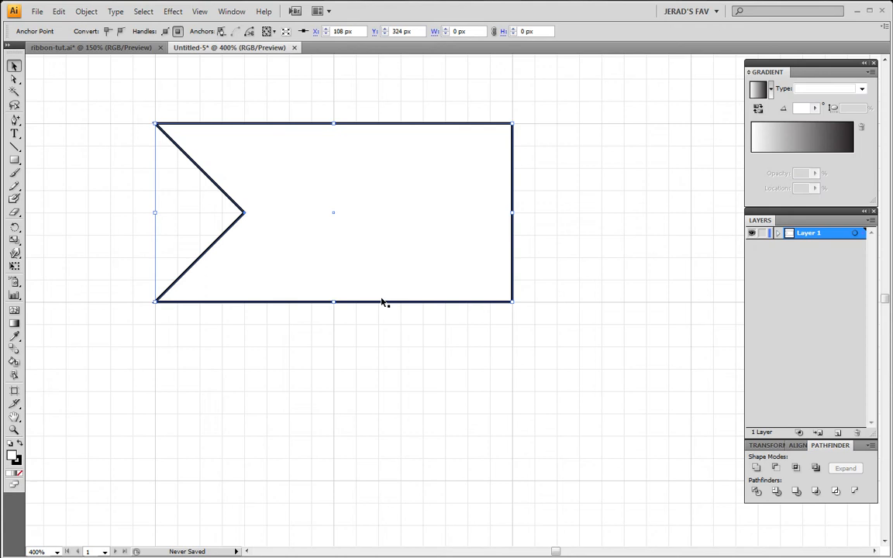
pyautogui.doubleClick(14, 459)
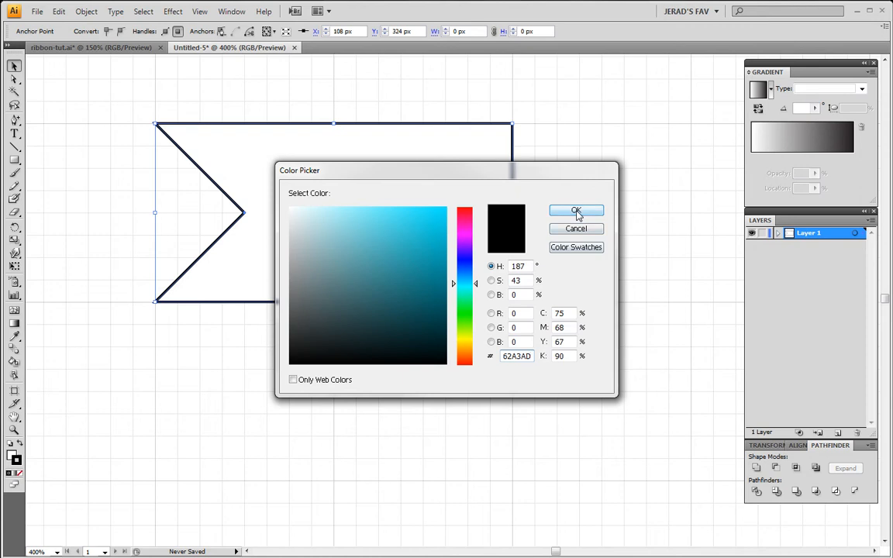
pyautogui.click(577, 211)
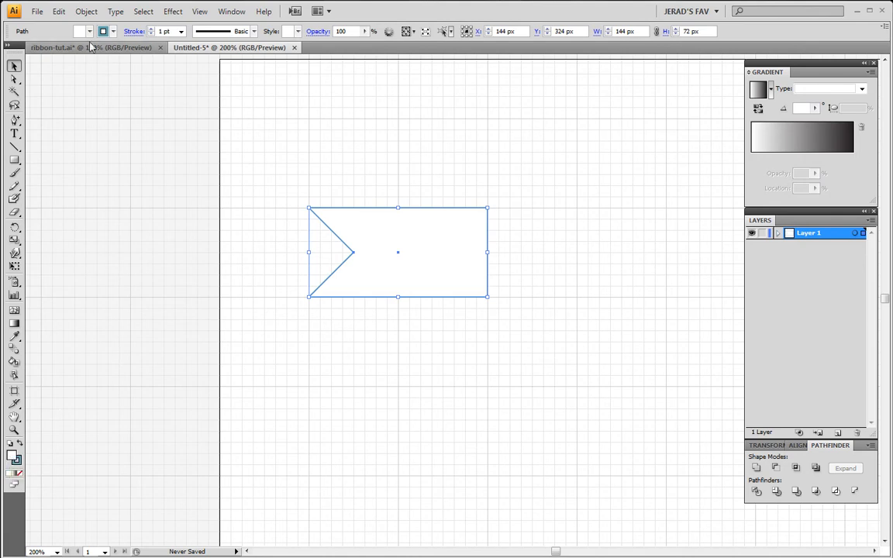
# Step: Fill the banner with a linear white-to-black gradient and pick its white stop for recolouring
pyautogui.click(90, 31)
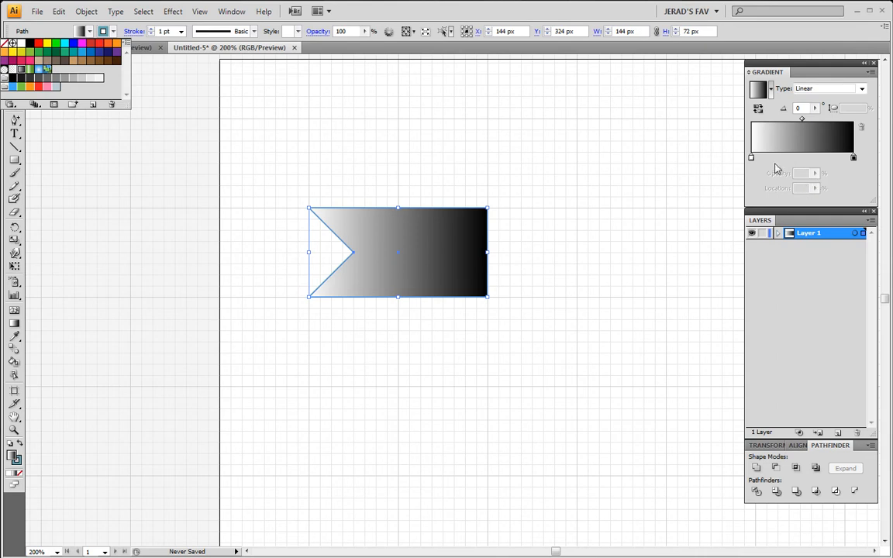
pyautogui.moveTo(772, 131)
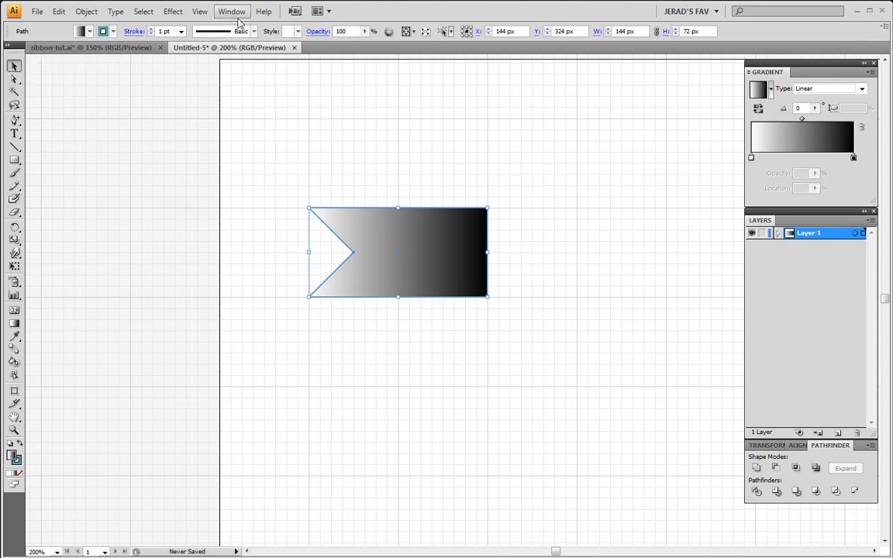
pyautogui.click(233, 11)
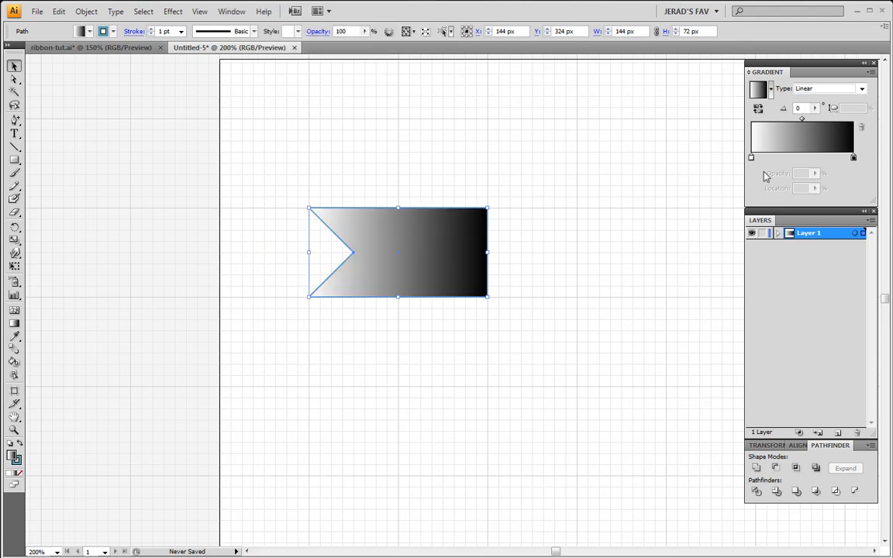
pyautogui.moveTo(750, 158)
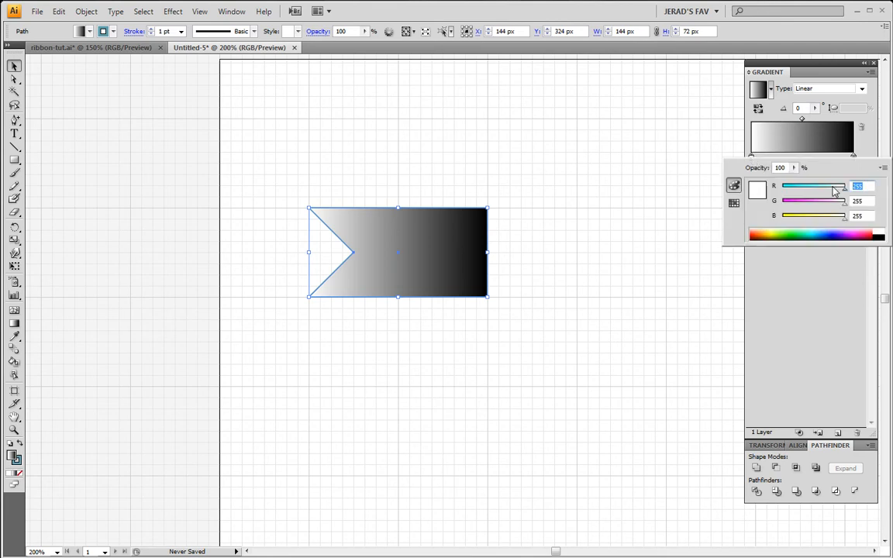
# Step: Tint the light stop blue, slide the dark stop inward and add a blue stop at the right end
pyautogui.moveTo(844, 186); pyautogui.dragTo(831, 186)
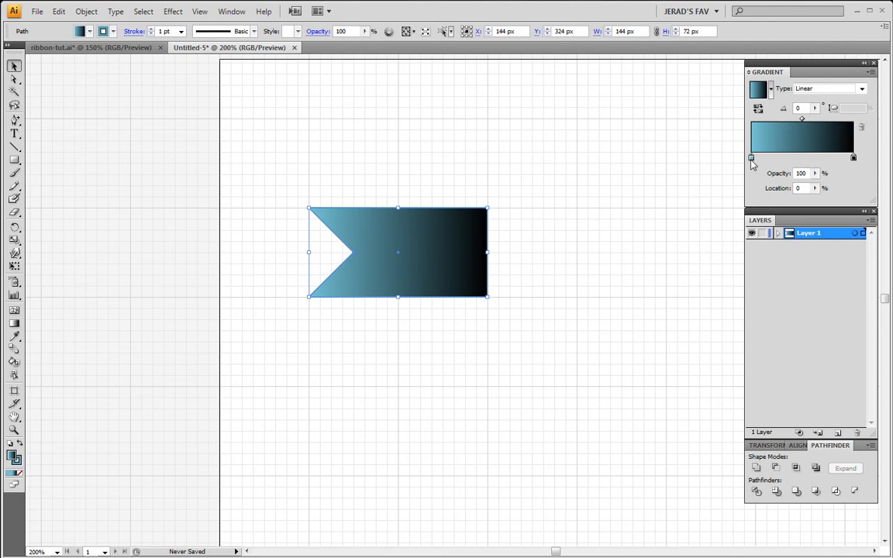
pyautogui.moveTo(750, 158); pyautogui.dragTo(835, 158)
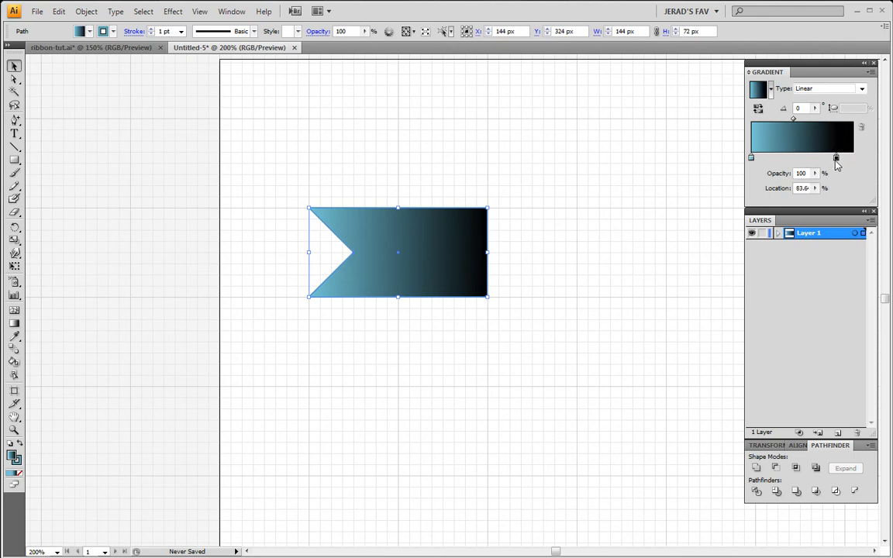
pyautogui.moveTo(836, 158); pyautogui.dragTo(828, 159)
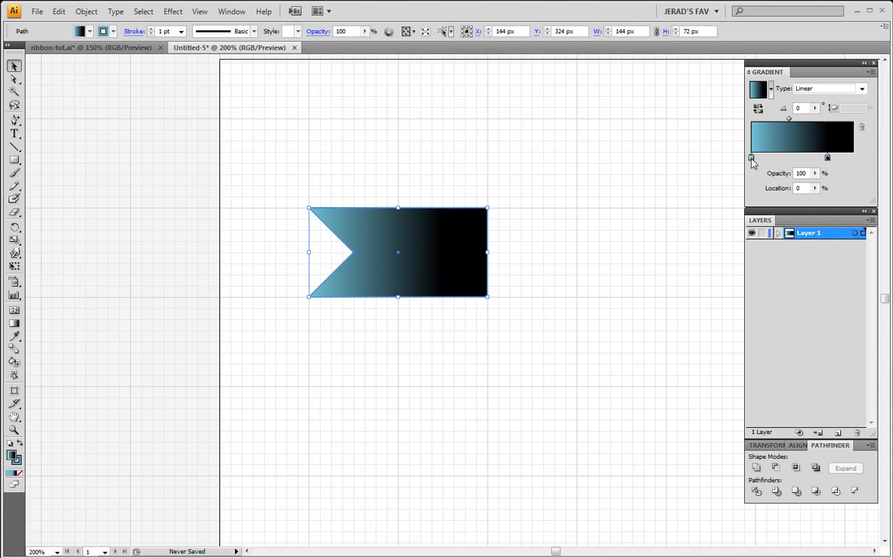
pyautogui.moveTo(750, 159); pyautogui.dragTo(766, 158)
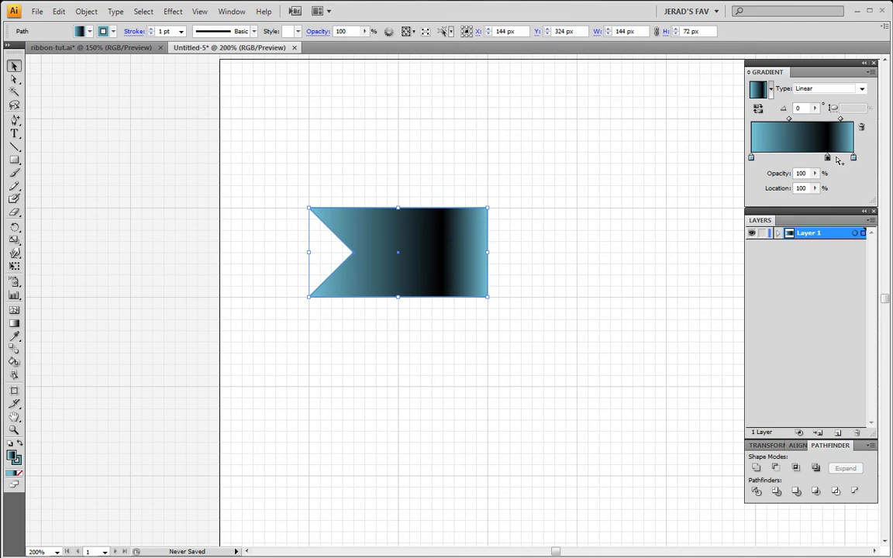
pyautogui.moveTo(846, 171)
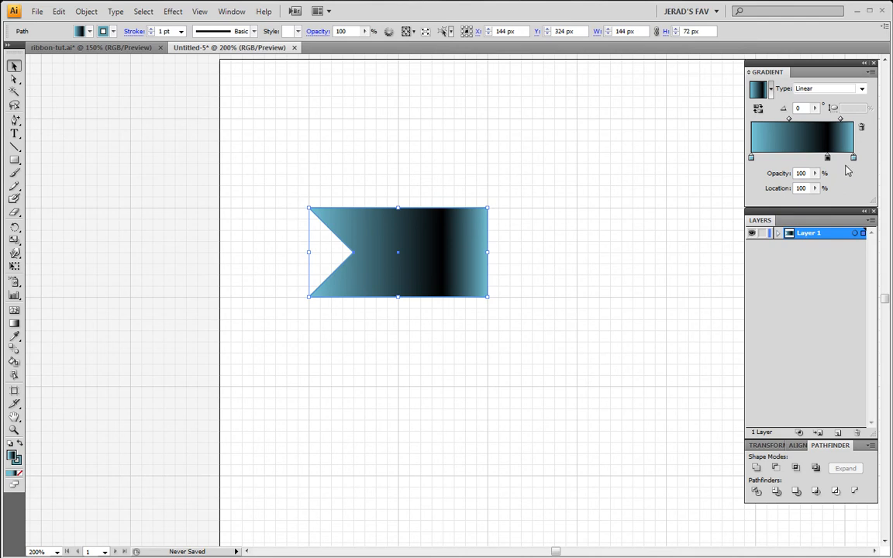
pyautogui.moveTo(831, 158)
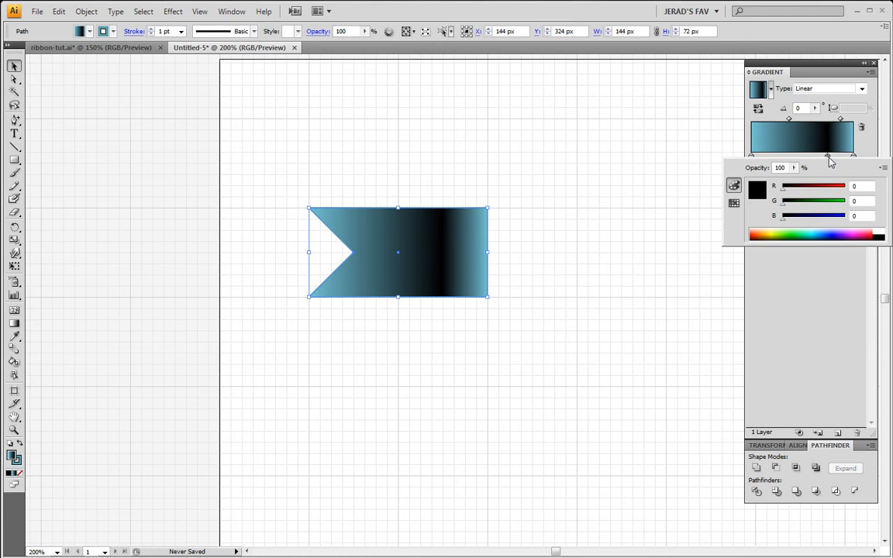
# Step: Set the middle stop's channel value to 126 so the banner reads light blue, then deselect
pyautogui.click(856, 186)
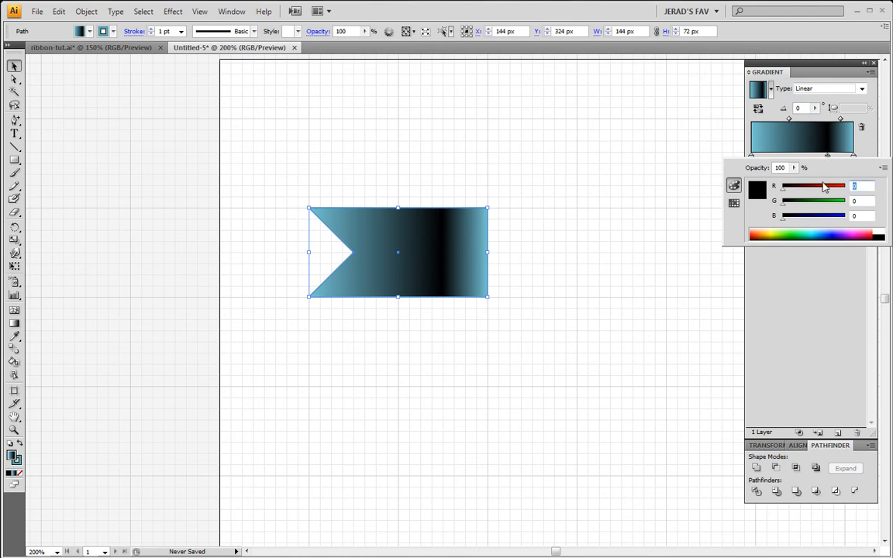
pyautogui.write('126')
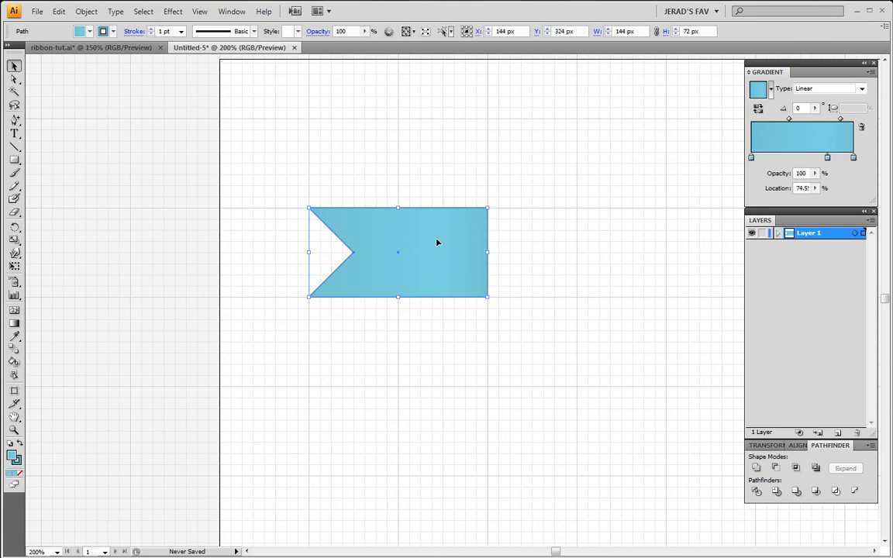
pyautogui.moveTo(425, 279)
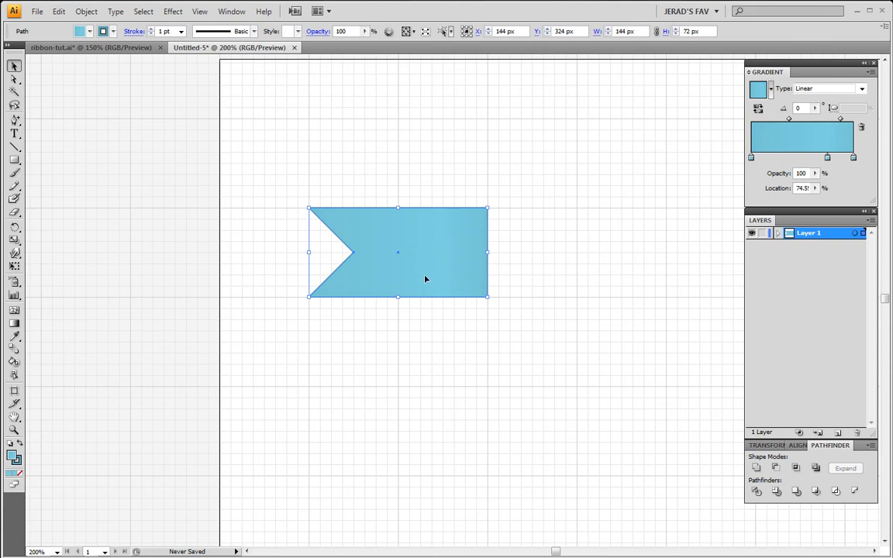
pyautogui.click(549, 247)
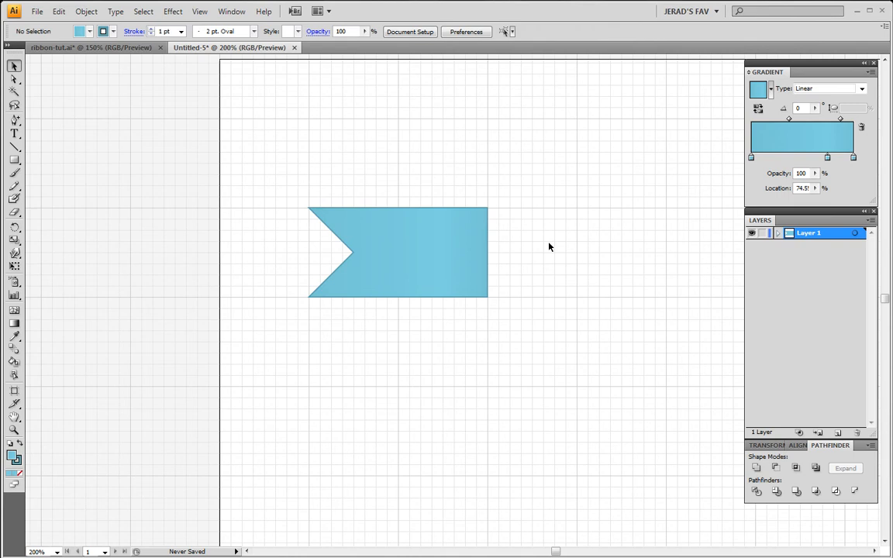
pyautogui.moveTo(487, 222)
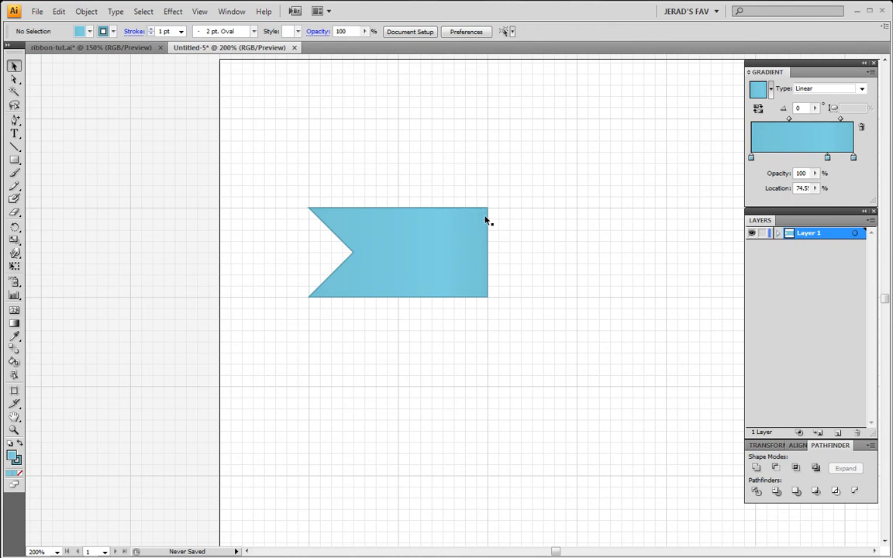
pyautogui.moveTo(528, 269)
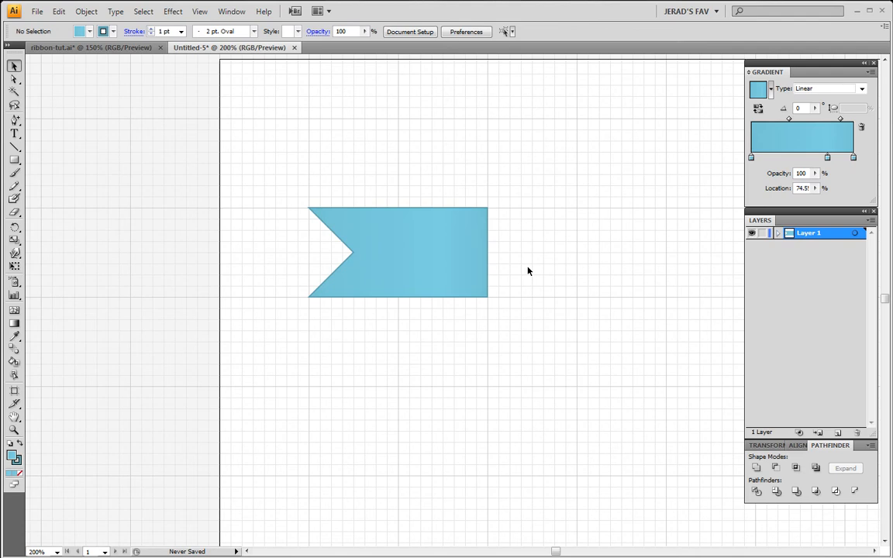
pyautogui.moveTo(533, 270)
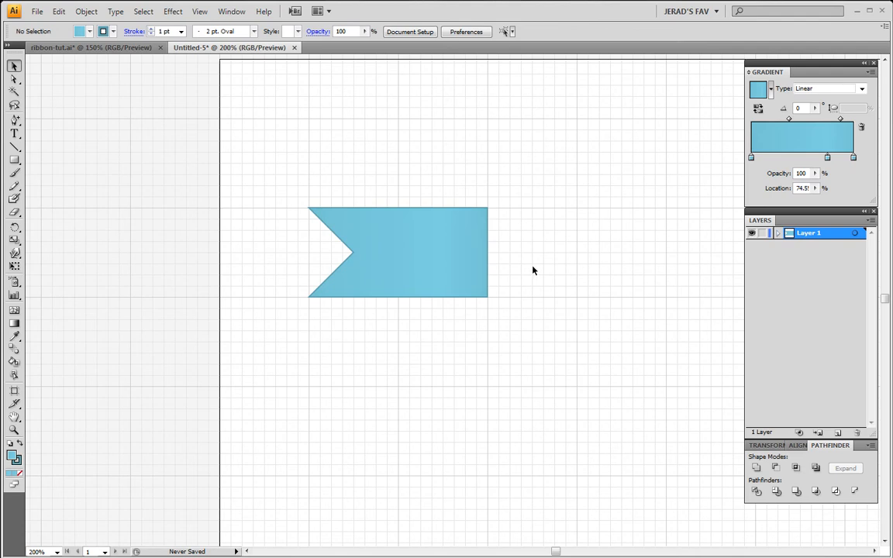
pyautogui.moveTo(537, 270)
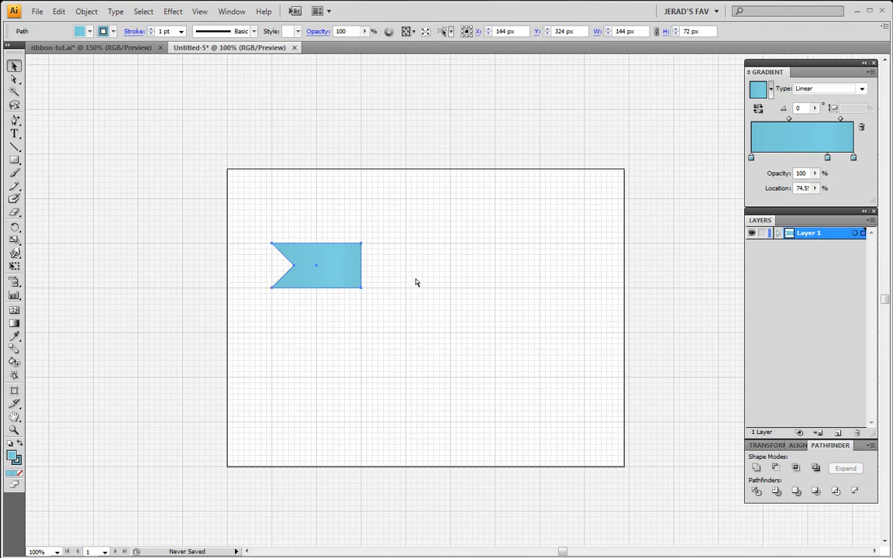
# Step: Copy the banner to the right and reflect it vertically so its notch faces right
pyautogui.click(317, 267)
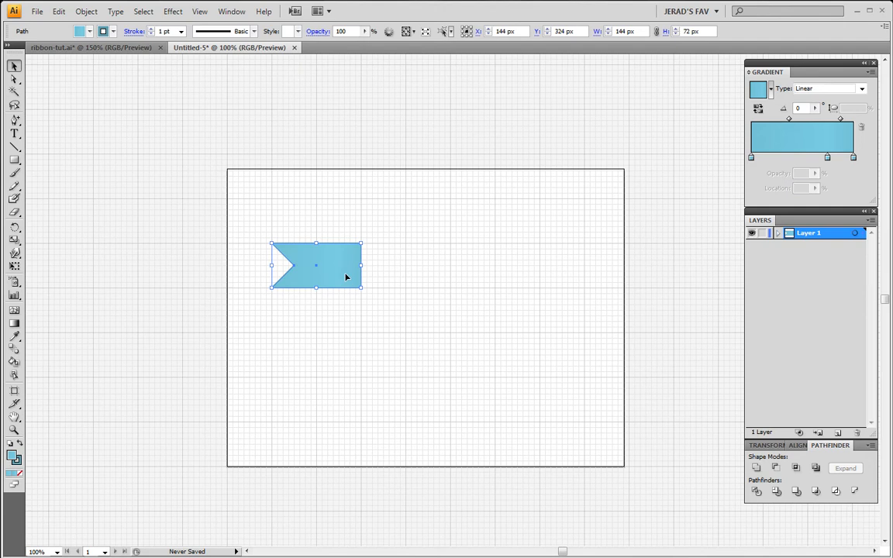
pyautogui.moveTo(340, 278)
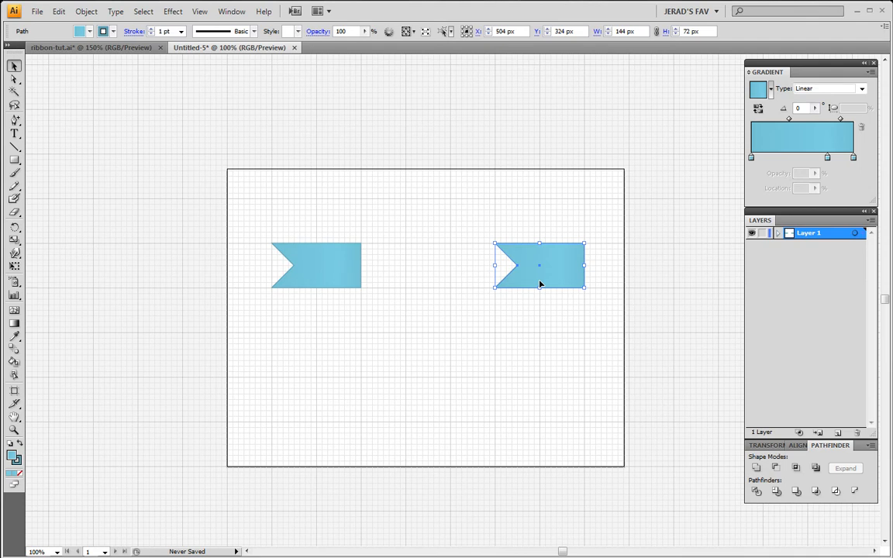
pyautogui.rightClick(539, 265)
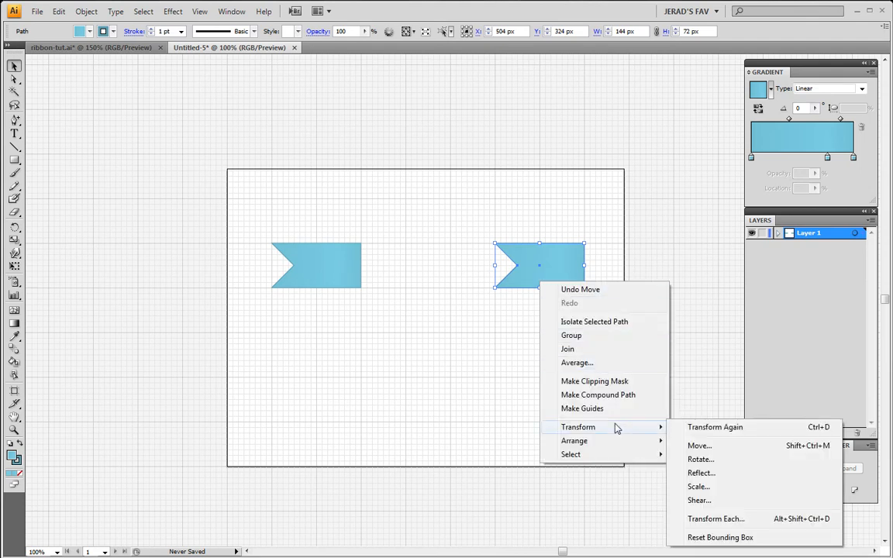
pyautogui.click(701, 472)
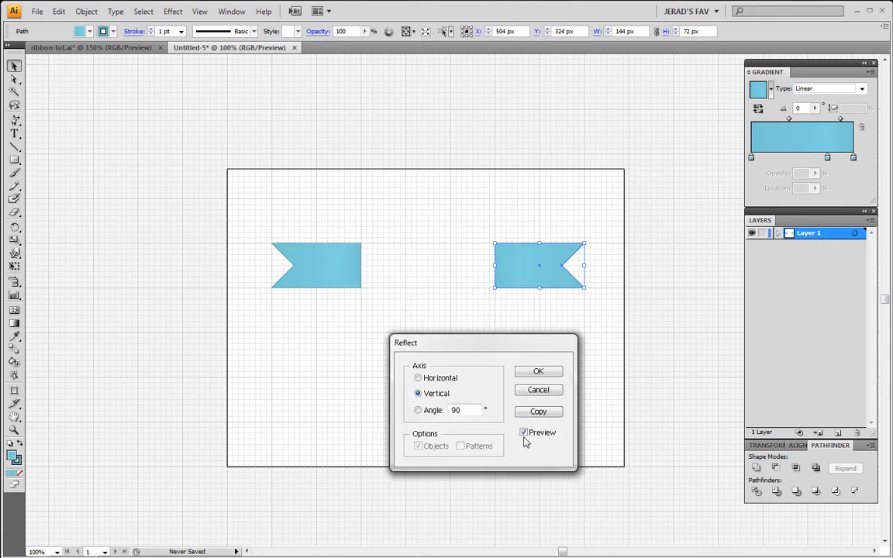
pyautogui.moveTo(512, 277)
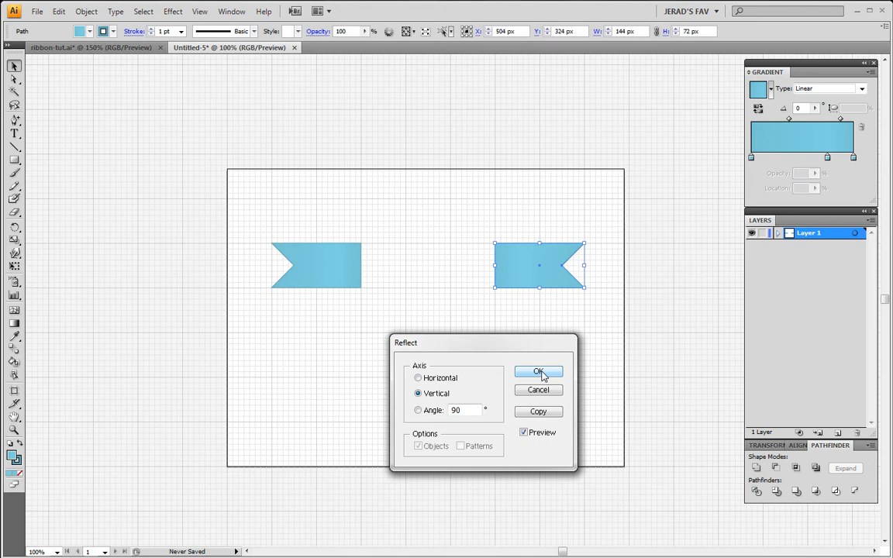
pyautogui.click(538, 372)
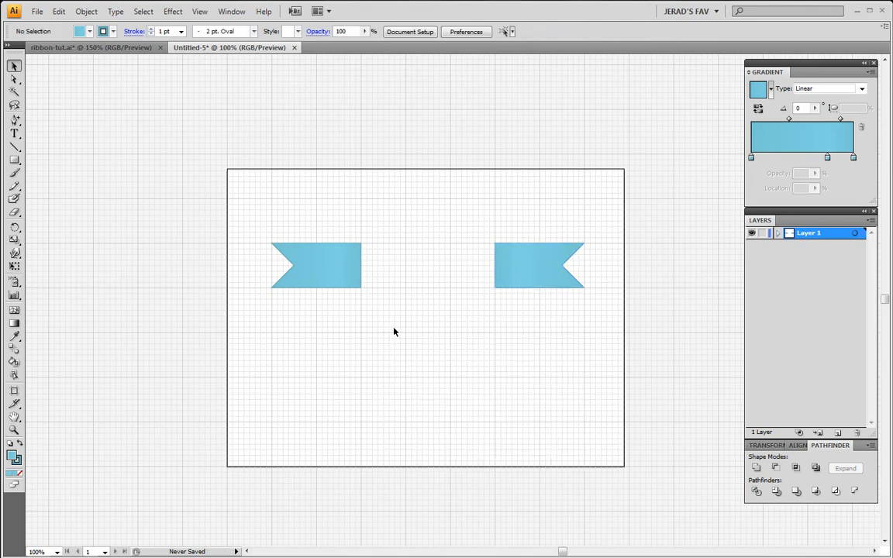
pyautogui.moveTo(15, 160)
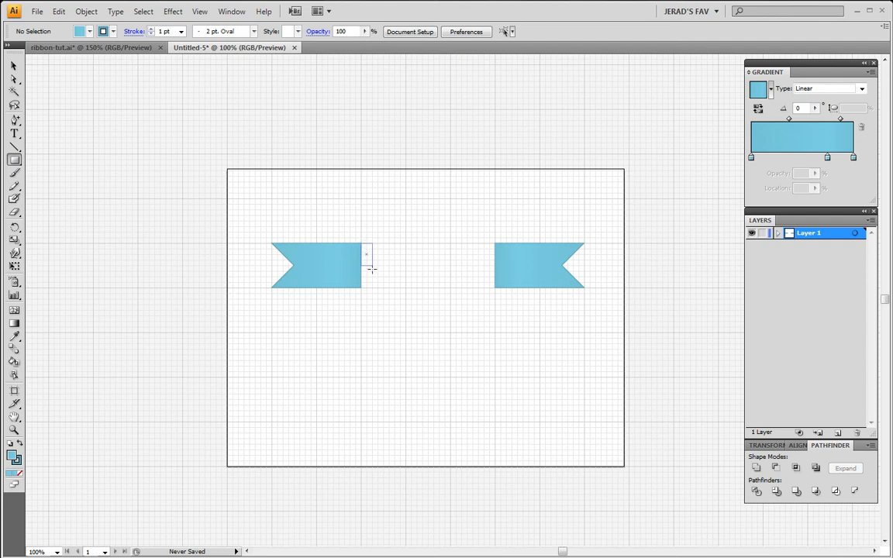
# Step: Draw a raised middle rectangle bridging the two banner tails
pyautogui.moveTo(366, 248); pyautogui.dragTo(496, 291)
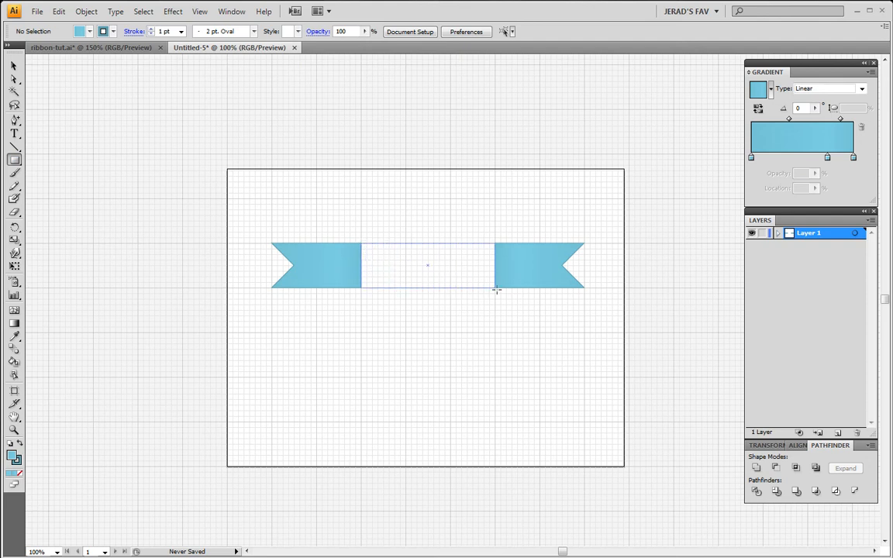
pyautogui.click(428, 265)
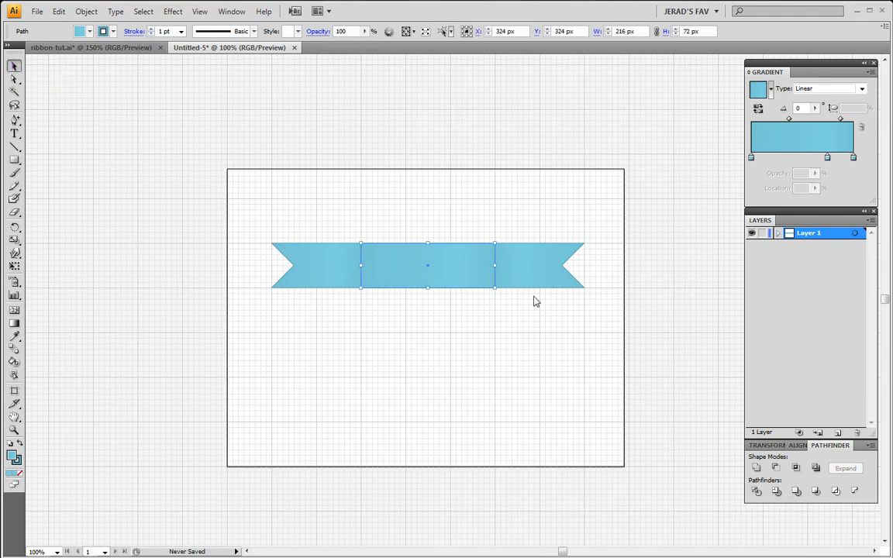
pyautogui.moveTo(549, 358)
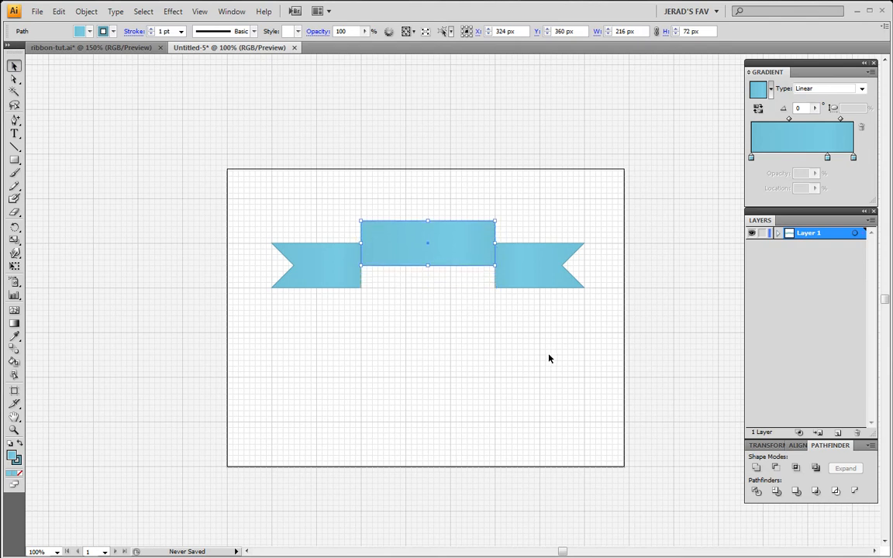
pyautogui.click(317, 265)
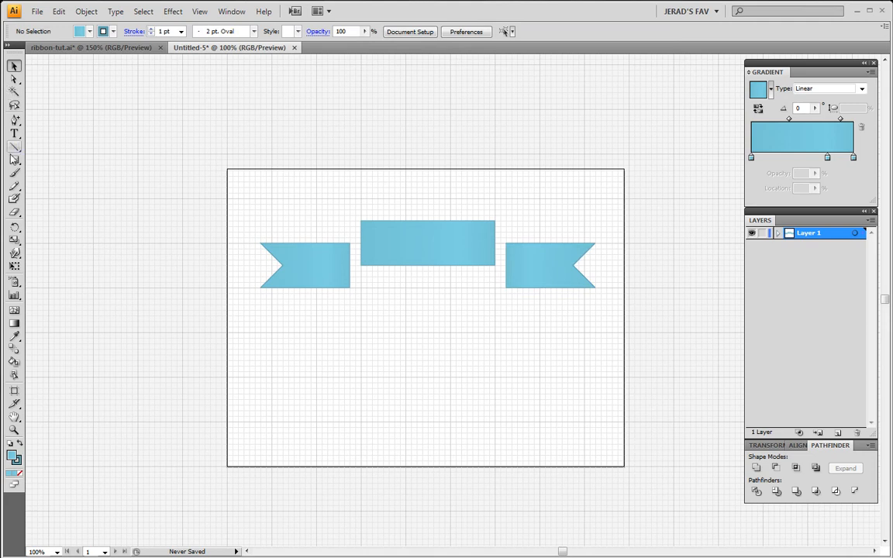
pyautogui.click(14, 161)
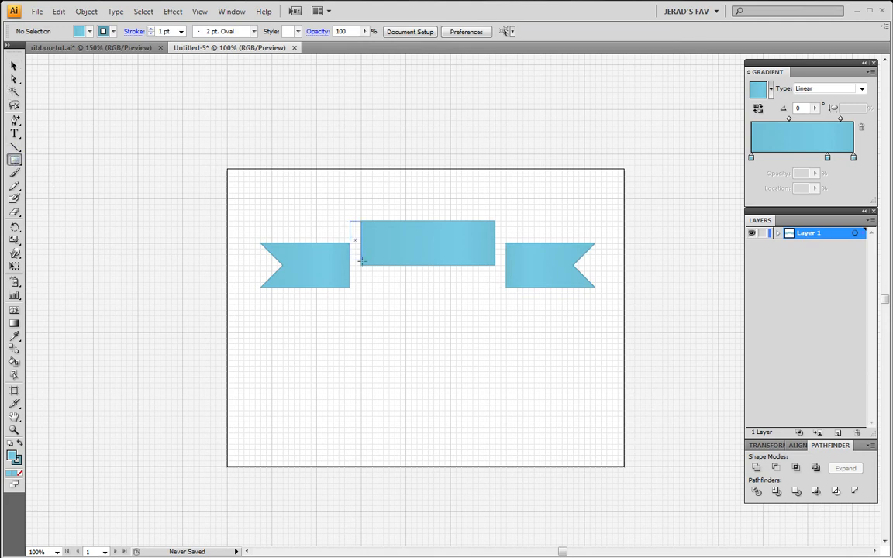
# Step: Draw a thin left fold strip and colour it darker teal 62A3AD
pyautogui.click(355, 242)
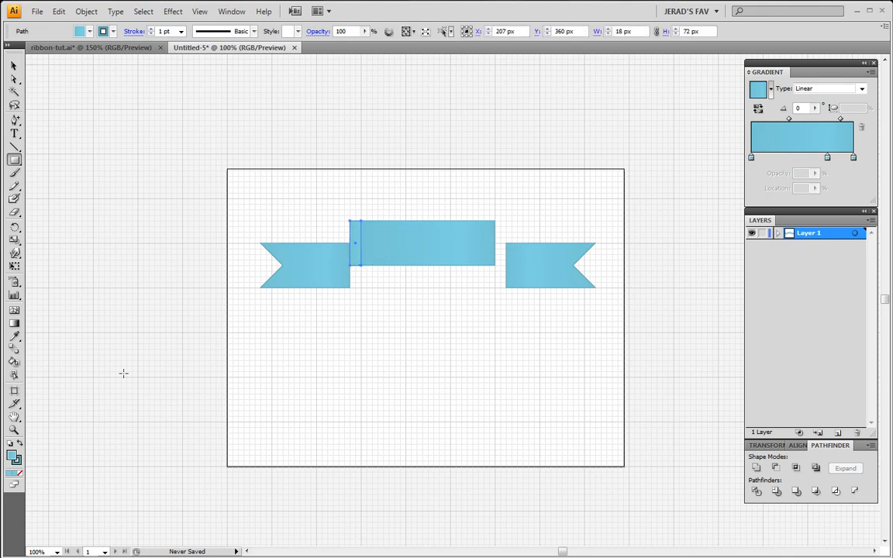
pyautogui.moveTo(14, 457)
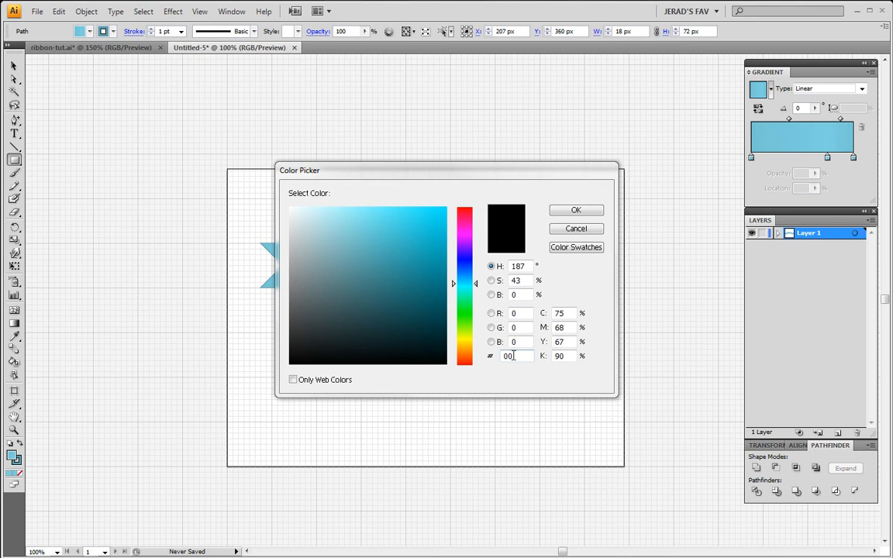
pyautogui.write('62A3AD')
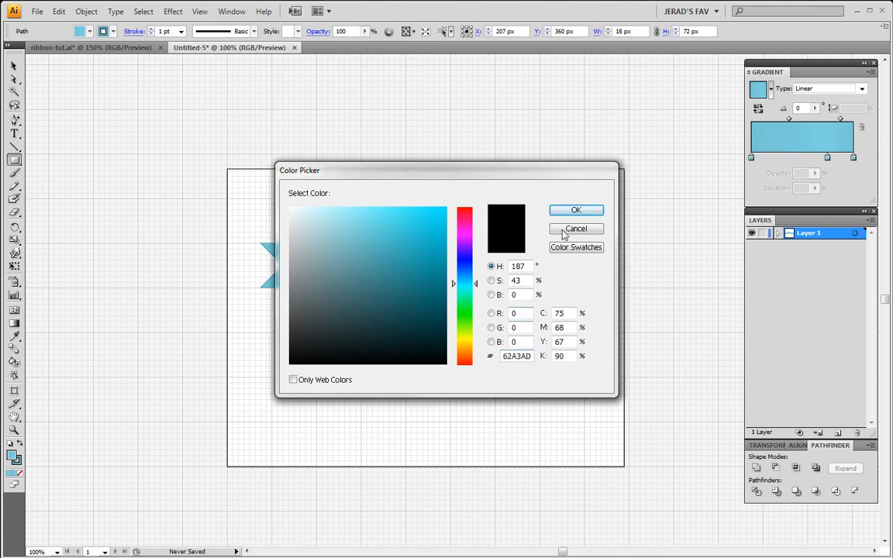
pyautogui.click(576, 228)
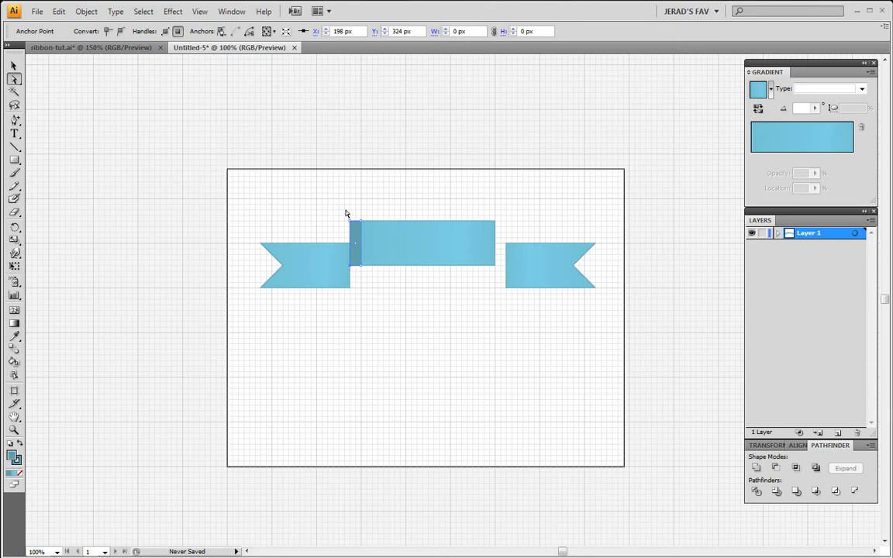
pyautogui.moveTo(353, 273)
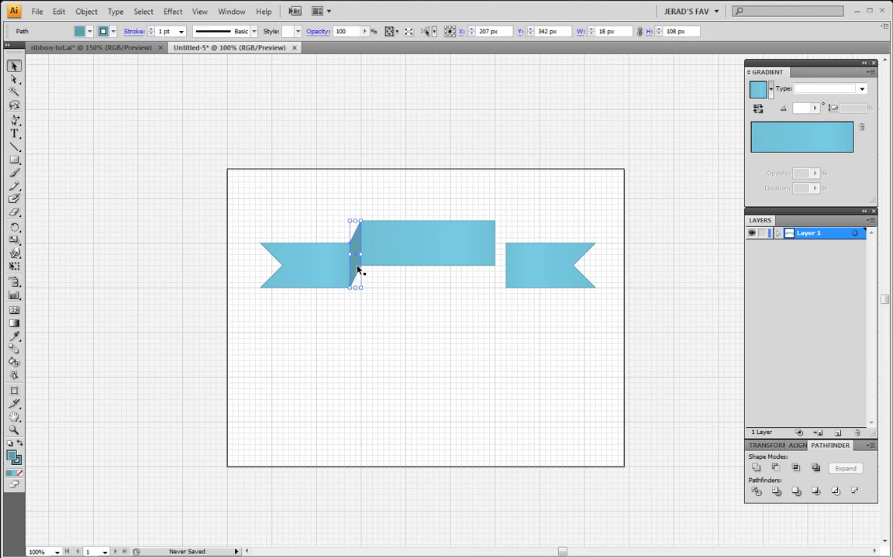
# Step: Reflect-copy the fold vertically and move the copy to the right tail
pyautogui.rightClick(356, 266)
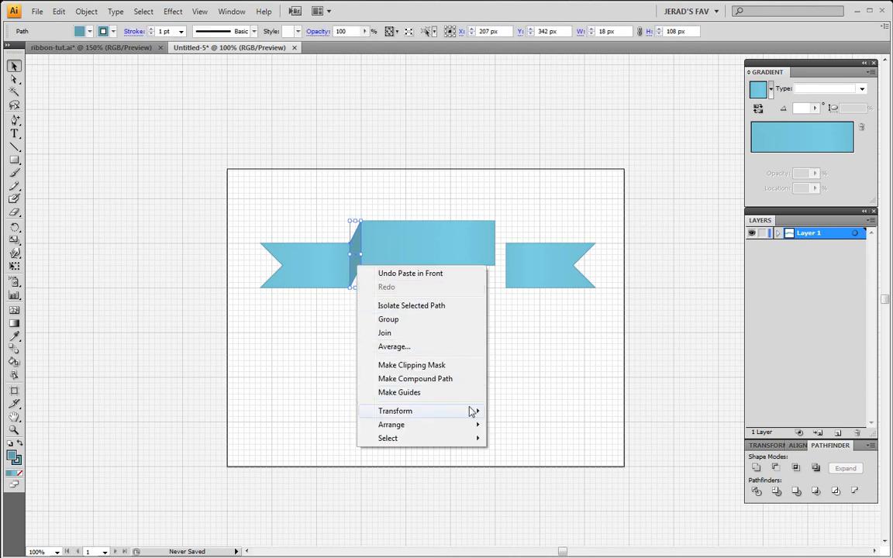
pyautogui.click(396, 411)
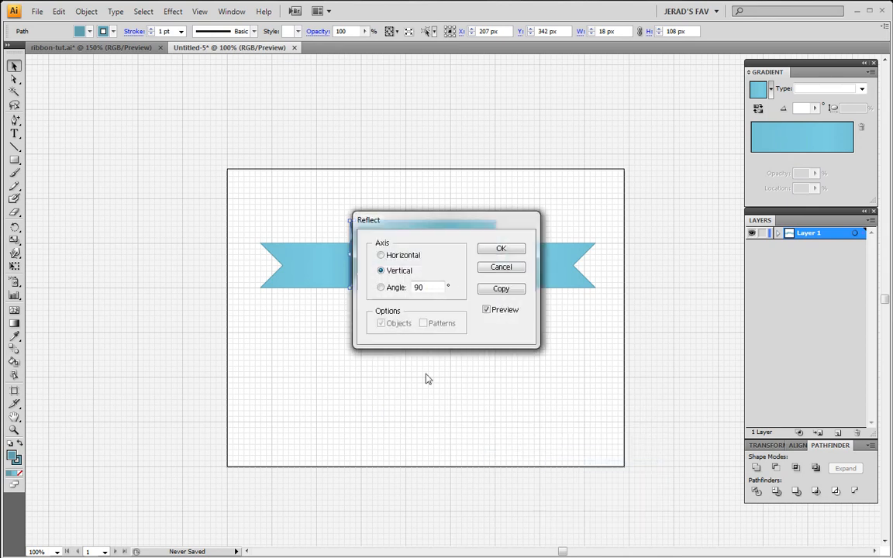
pyautogui.click(501, 248)
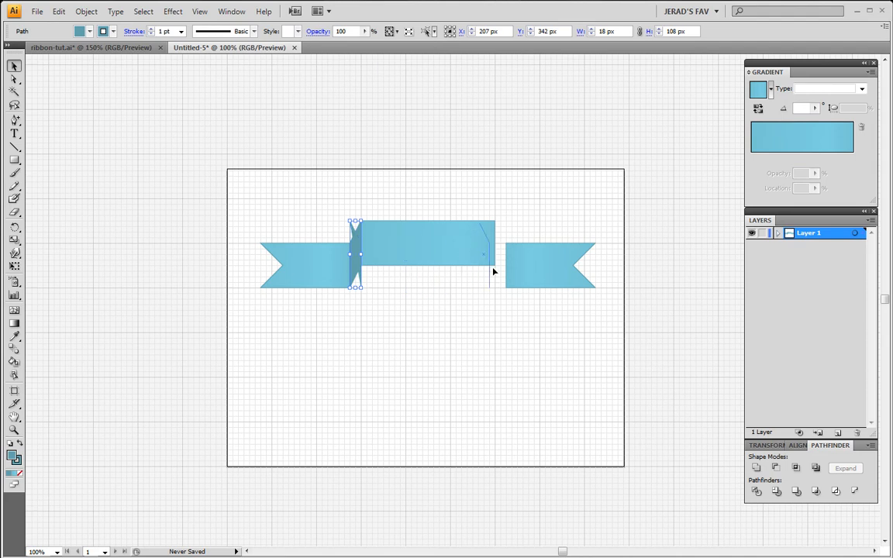
pyautogui.moveTo(356, 255); pyautogui.dragTo(499, 254)
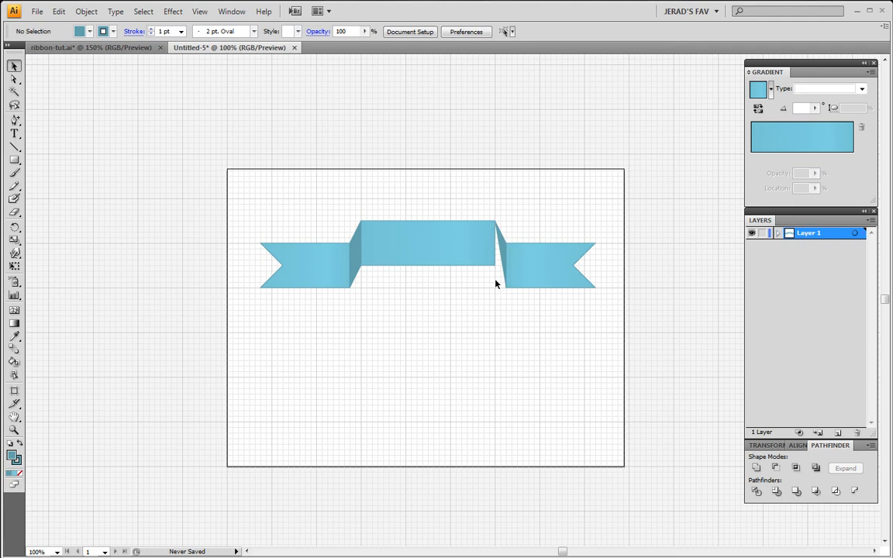
# Step: Adjust the fold pieces' positions, undoing an accidental move of the left fold
pyautogui.click(499, 256)
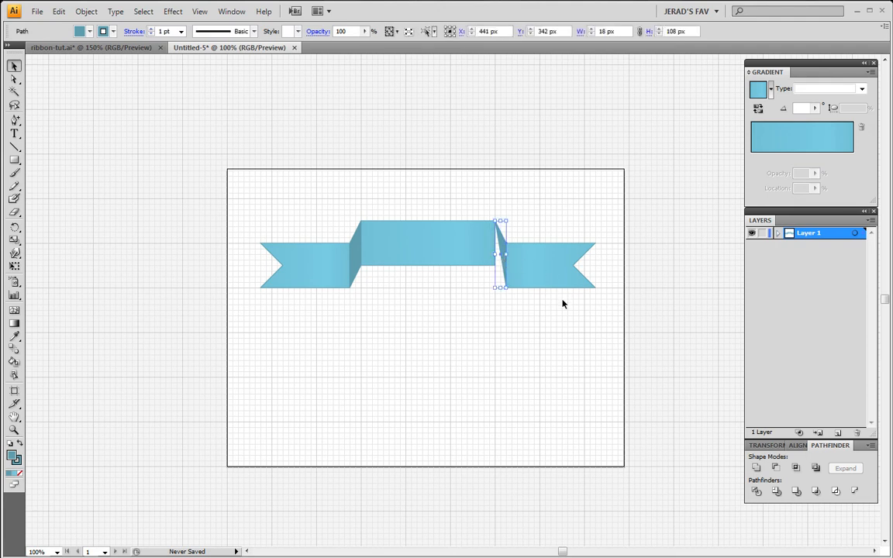
pyautogui.moveTo(497, 319)
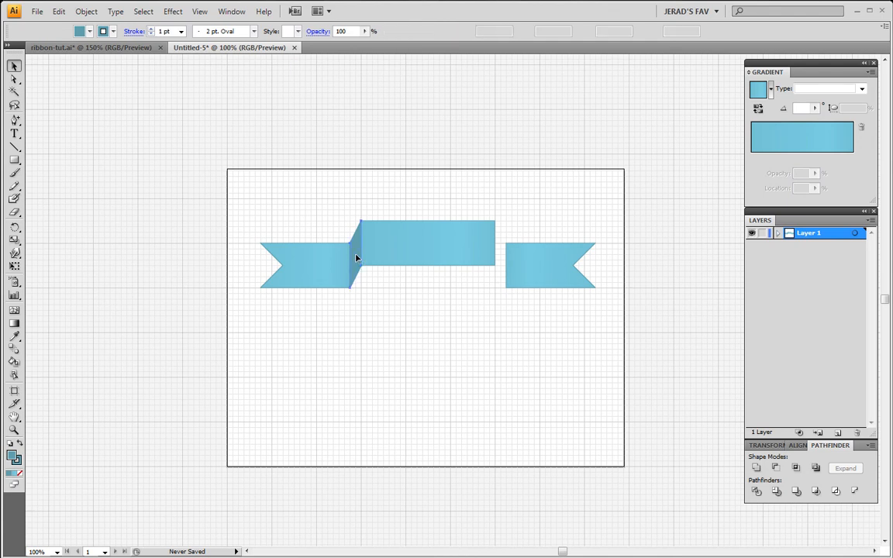
pyautogui.click(357, 255)
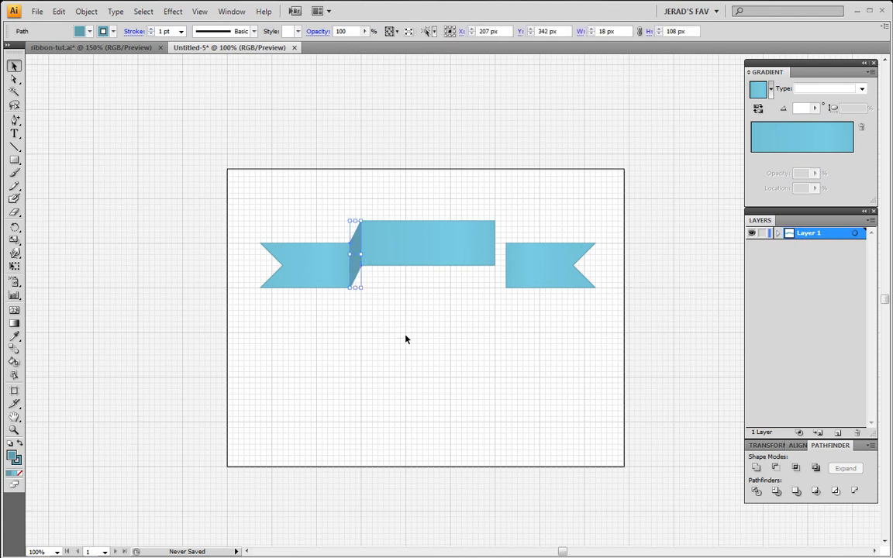
pyautogui.moveTo(441, 378)
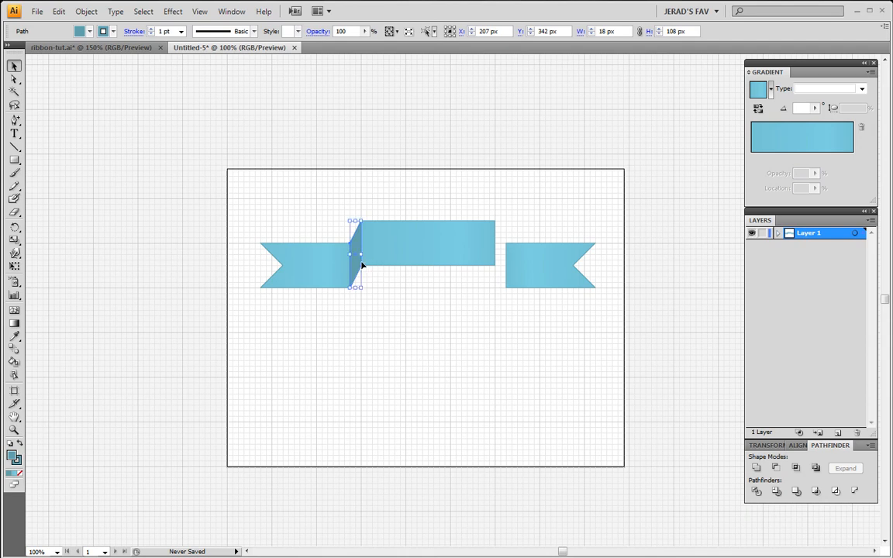
pyautogui.moveTo(357, 264); pyautogui.dragTo(422, 267)
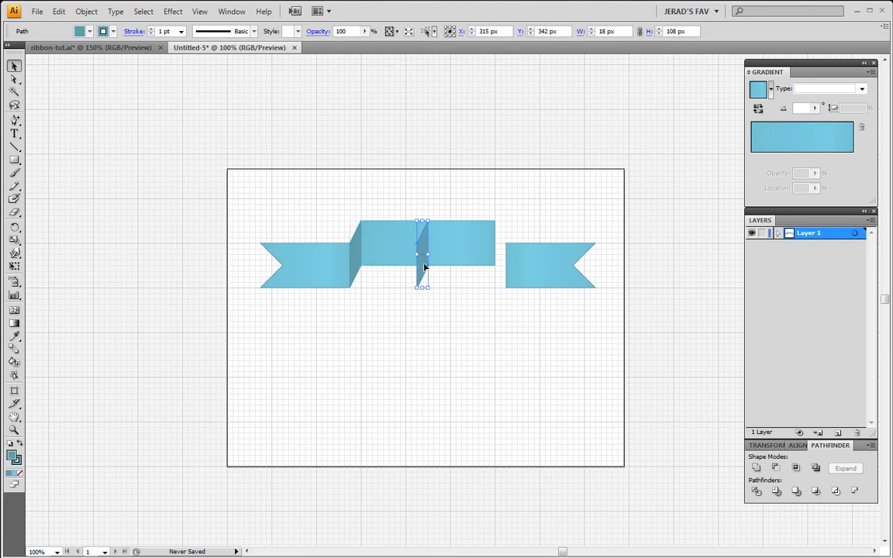
pyautogui.rightClick(421, 267)
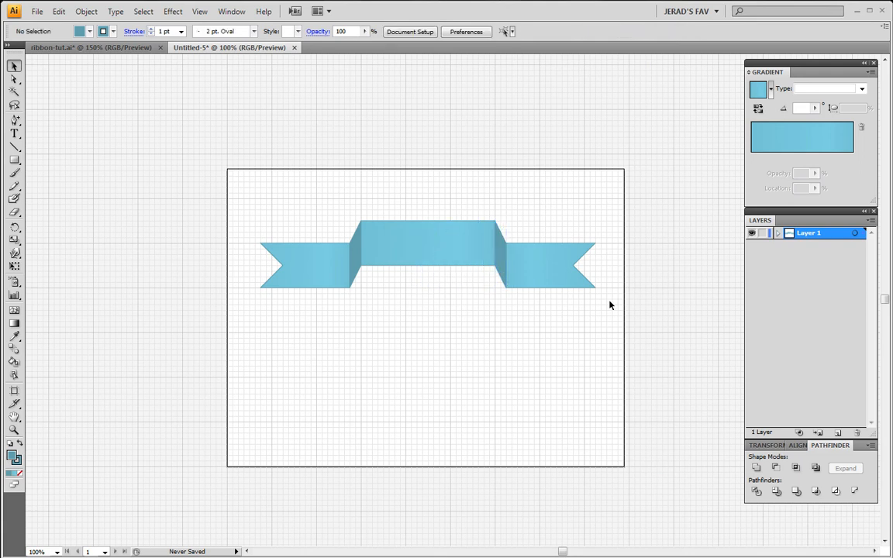
pyautogui.moveTo(505, 297)
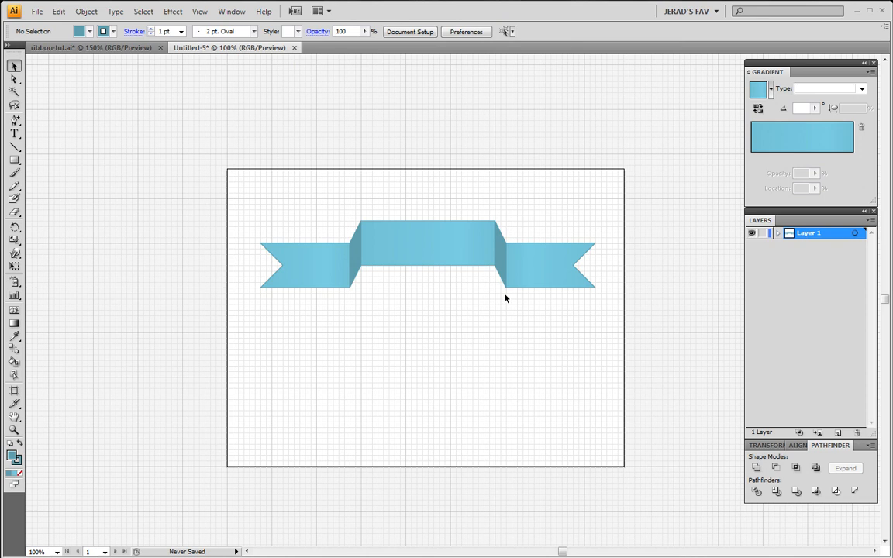
pyautogui.moveTo(506, 313)
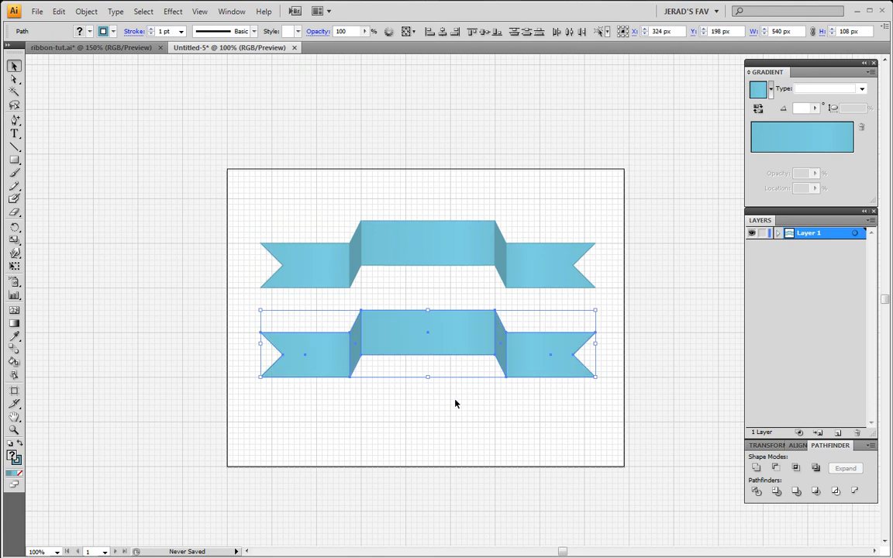
# Step: Reflect the duplicated lower ribbon's left fold vertically so its tail sits lower
pyautogui.click(456, 403)
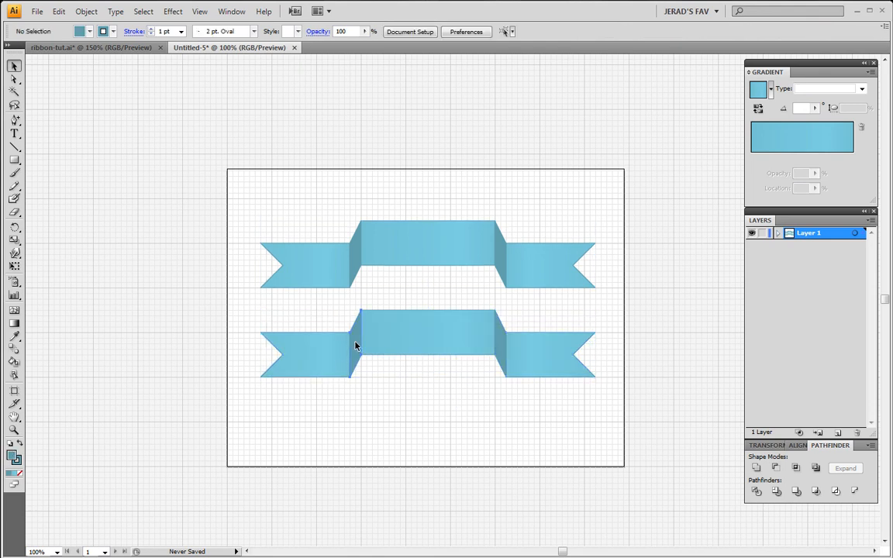
pyautogui.rightClick(357, 346)
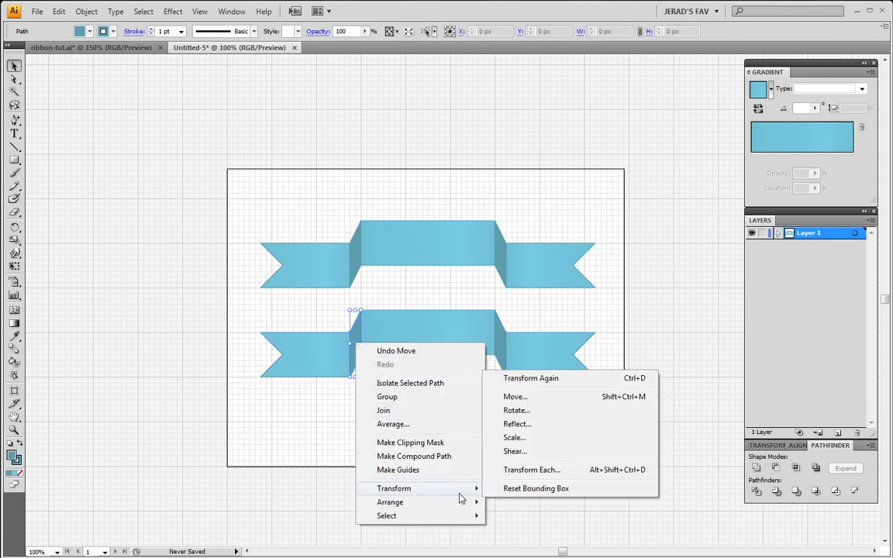
pyautogui.click(517, 425)
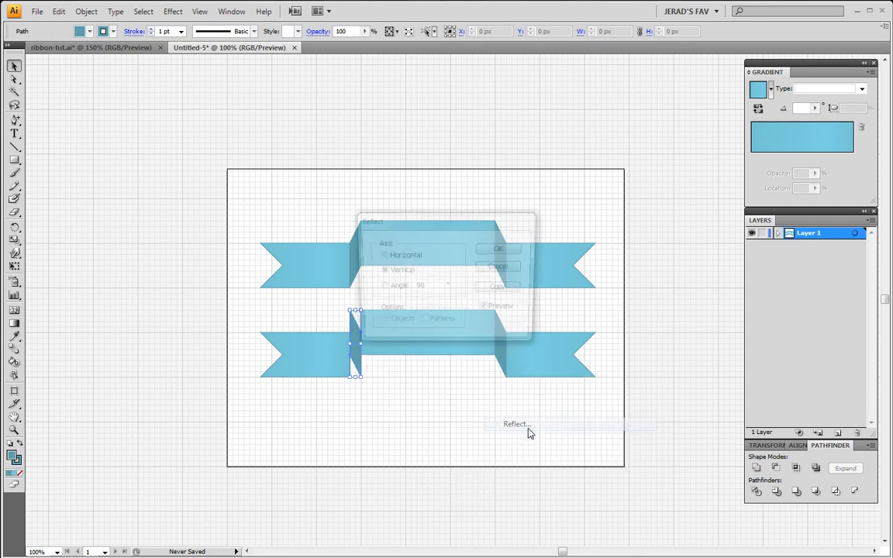
pyautogui.click(498, 248)
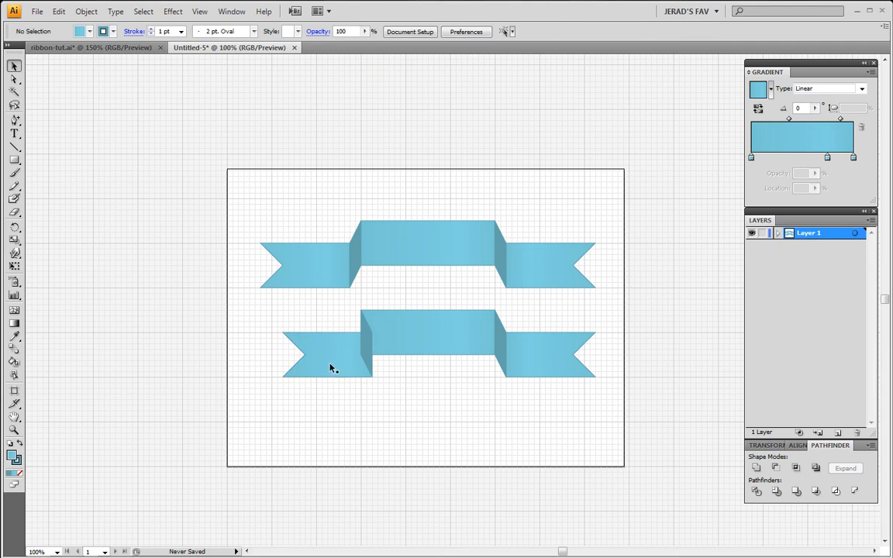
# Step: Bring both lower ribbon tails in front of their folds via Arrange > Bring to Front
pyautogui.rightClick(328, 355)
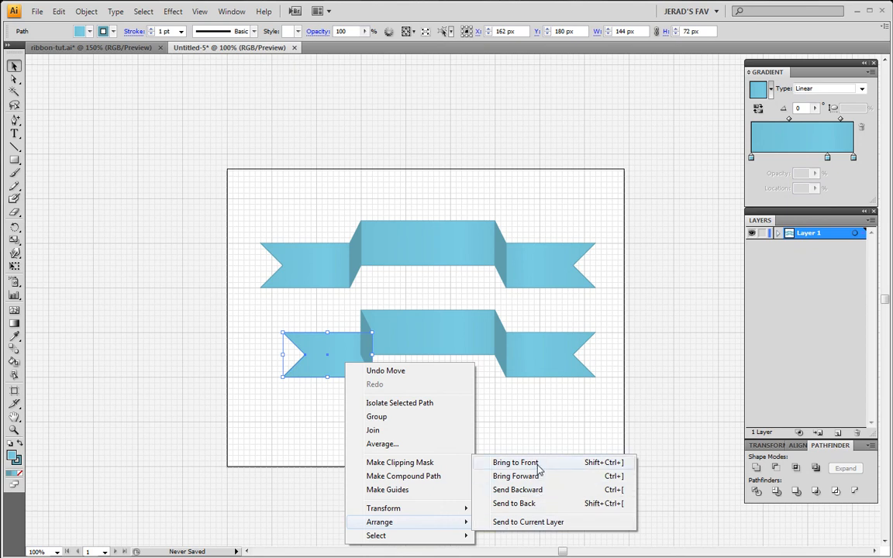
pyautogui.click(515, 462)
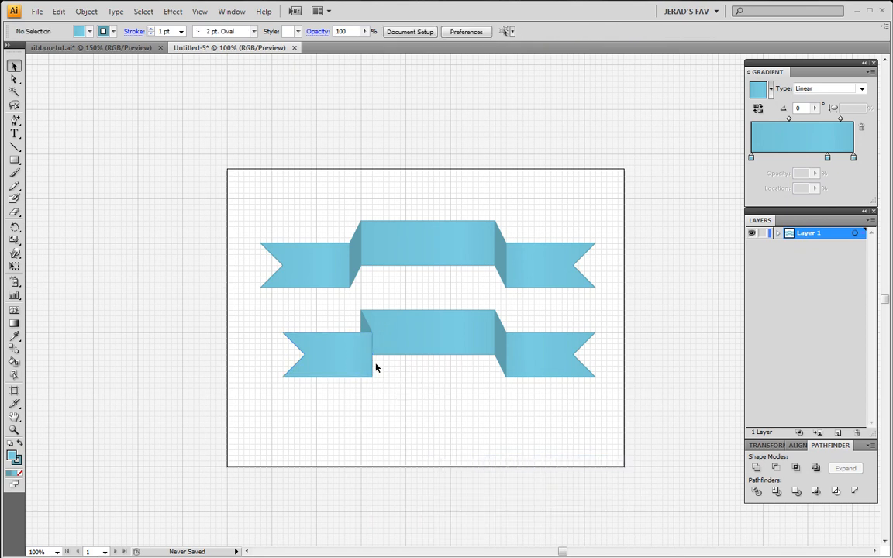
pyautogui.moveTo(370, 329)
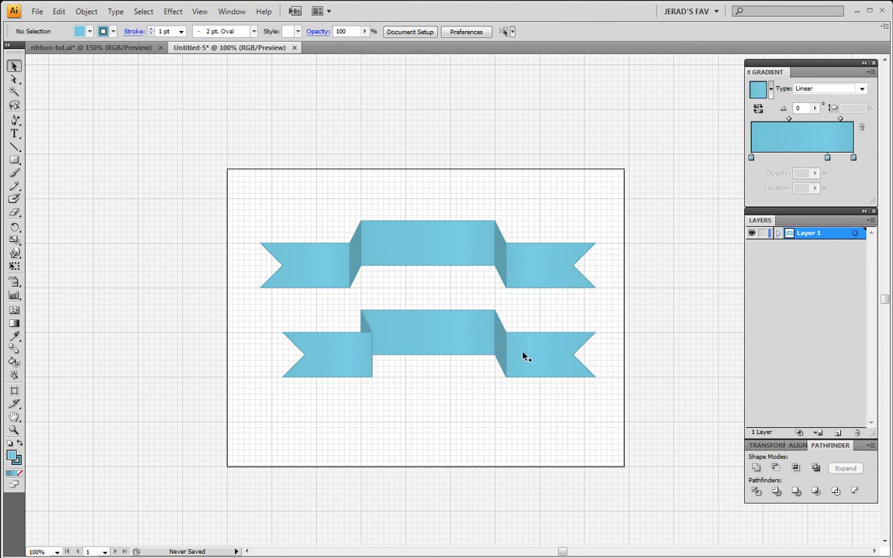
pyautogui.rightClick(504, 345)
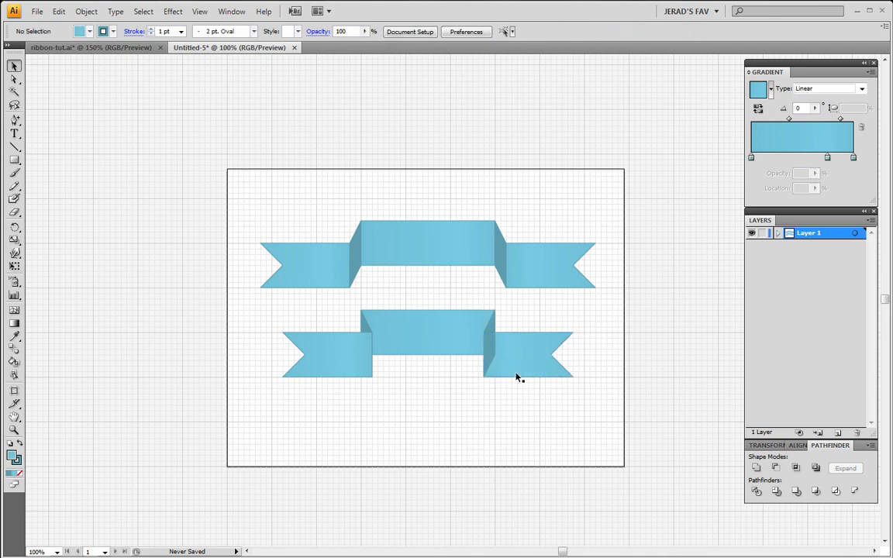
pyautogui.rightClick(528, 354)
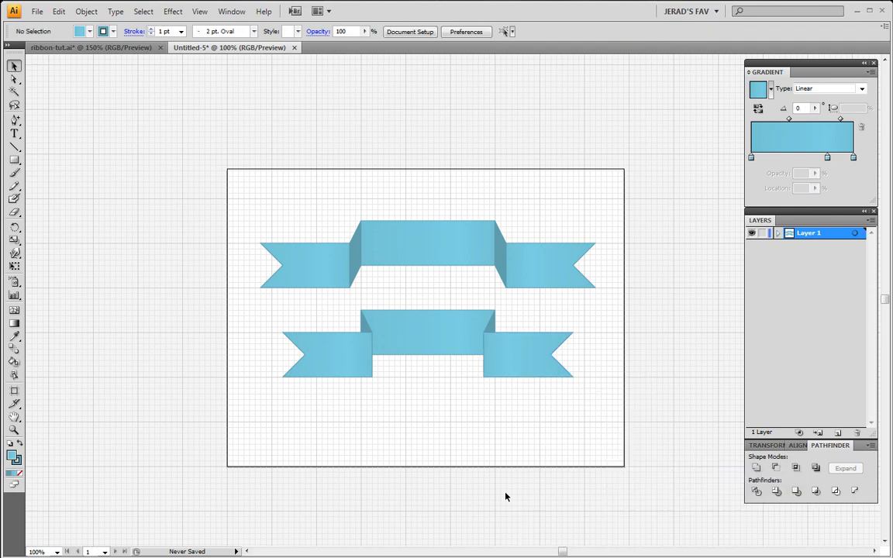
pyautogui.moveTo(488, 451)
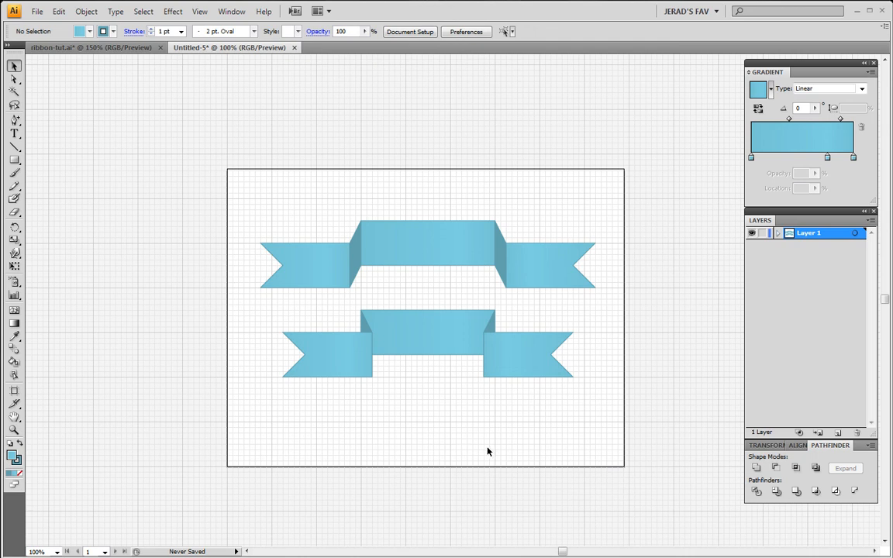